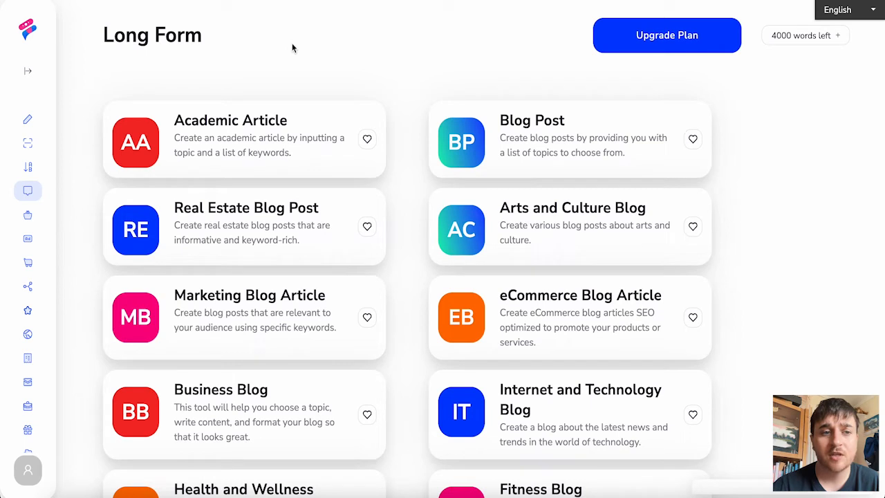
pyautogui.moveTo(339, 38)
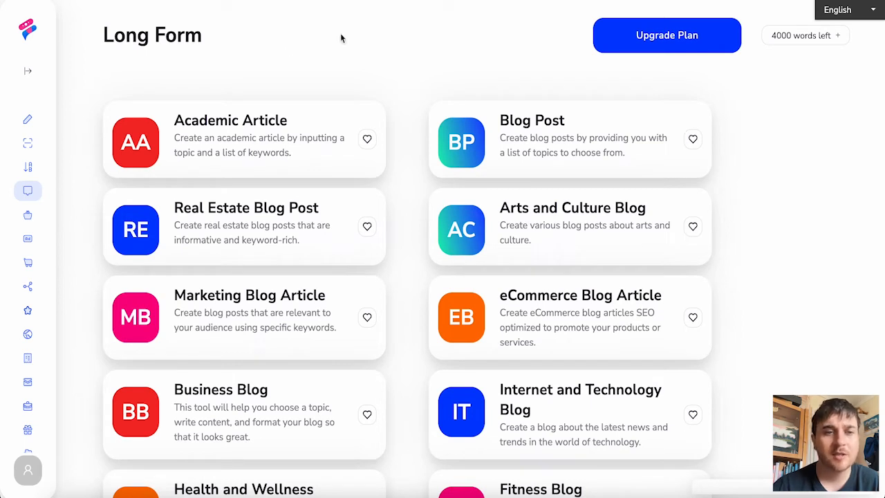
pyautogui.moveTo(283, 91)
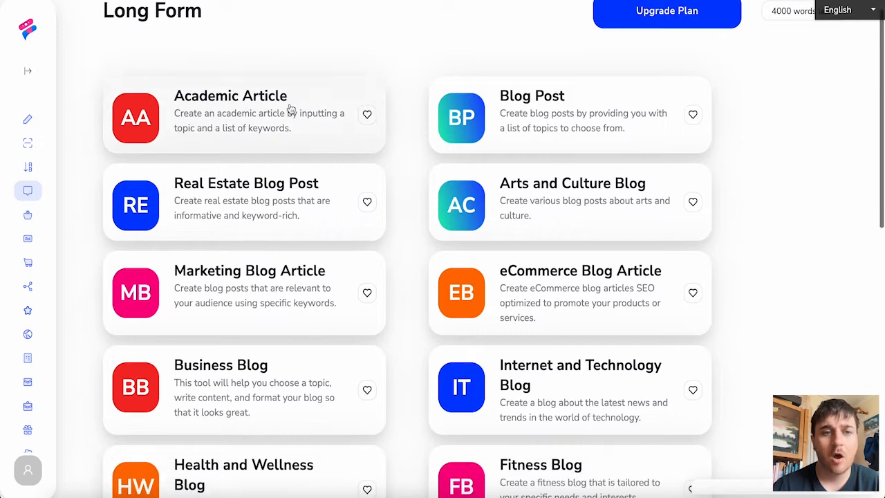
pyautogui.moveTo(286, 215)
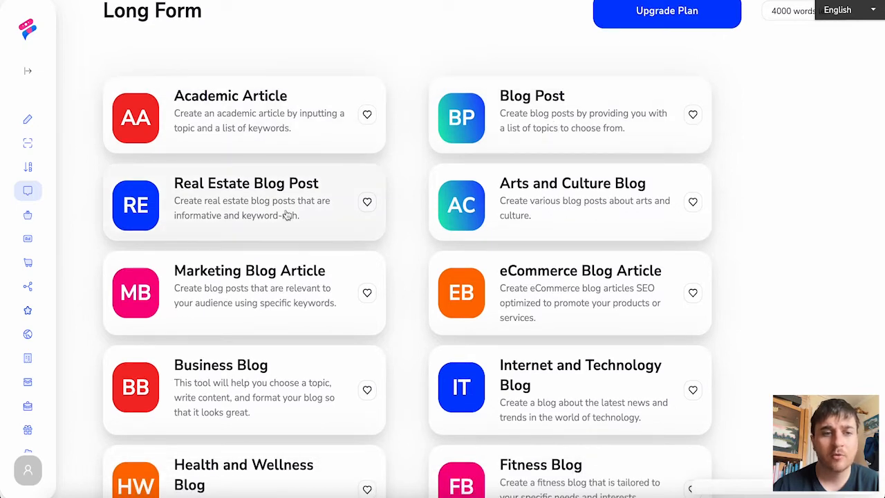
pyautogui.moveTo(582, 224)
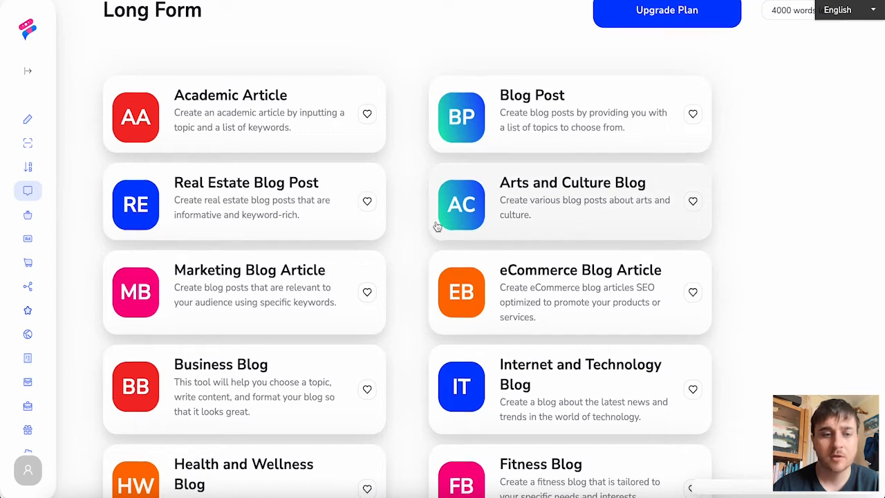
# Step: Scroll the Long Form templates with the tool category menu expanded
pyautogui.scroll(-3)
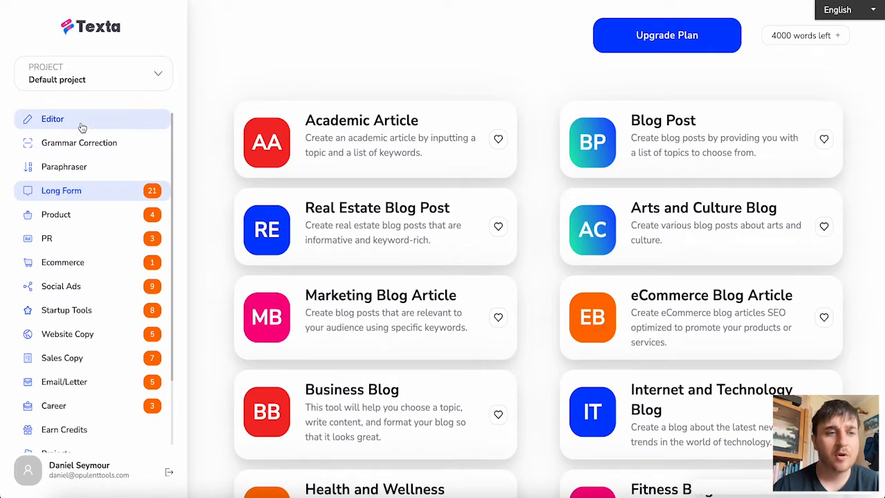
pyautogui.moveTo(104, 195)
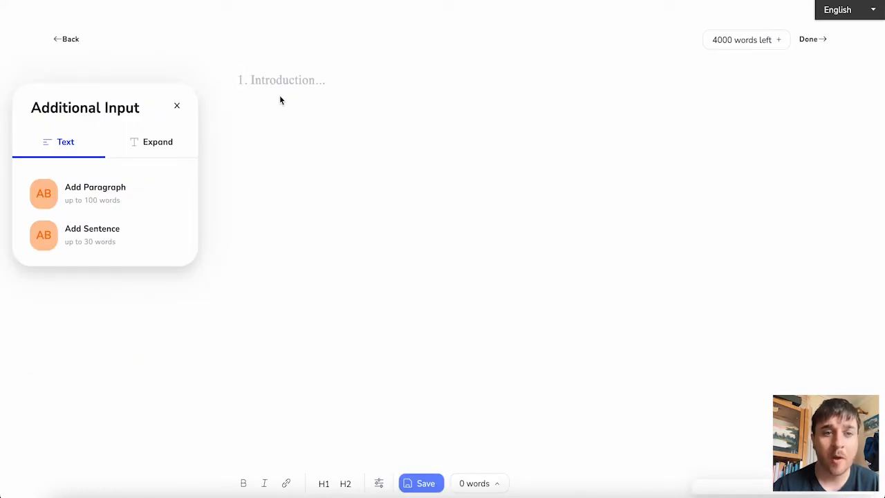
pyautogui.write('Blog Post')
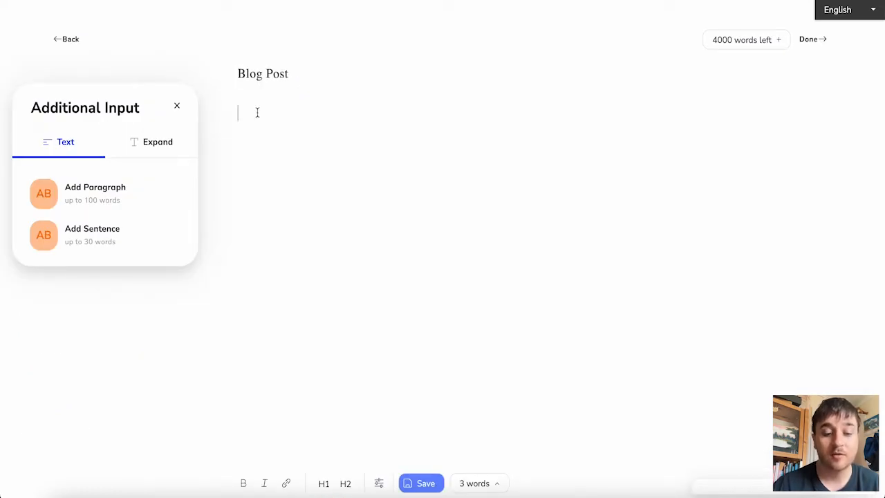
pyautogui.write('typing into here')
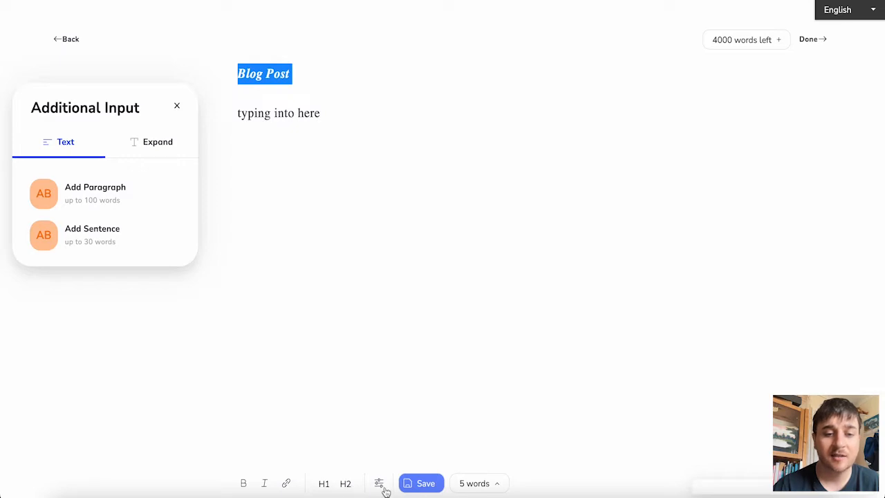
pyautogui.click(104, 235)
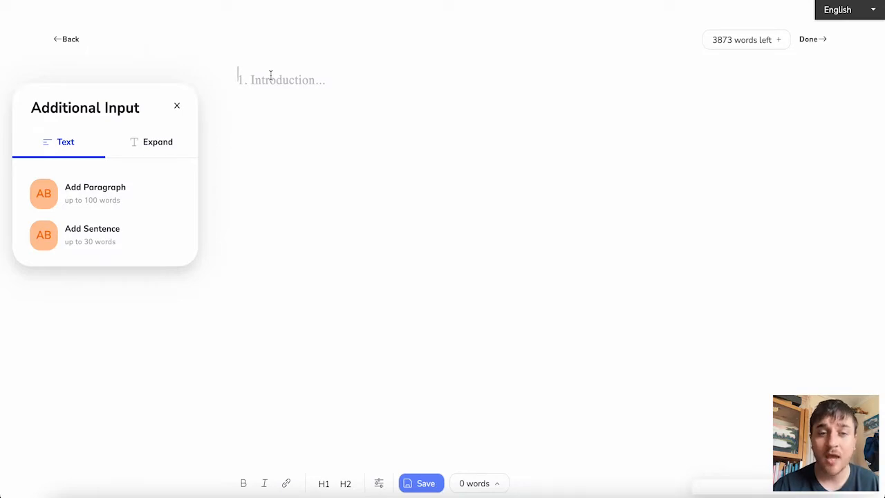
pyautogui.moveTo(260, 115)
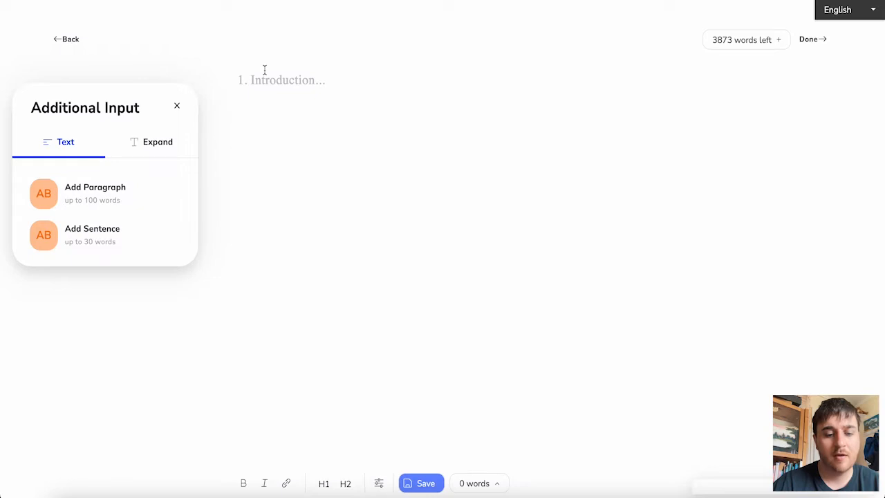
# Step: Title the document 'Dolphins' and add a generated sentence and paragraph about dolphins
pyautogui.write('Dolphins')
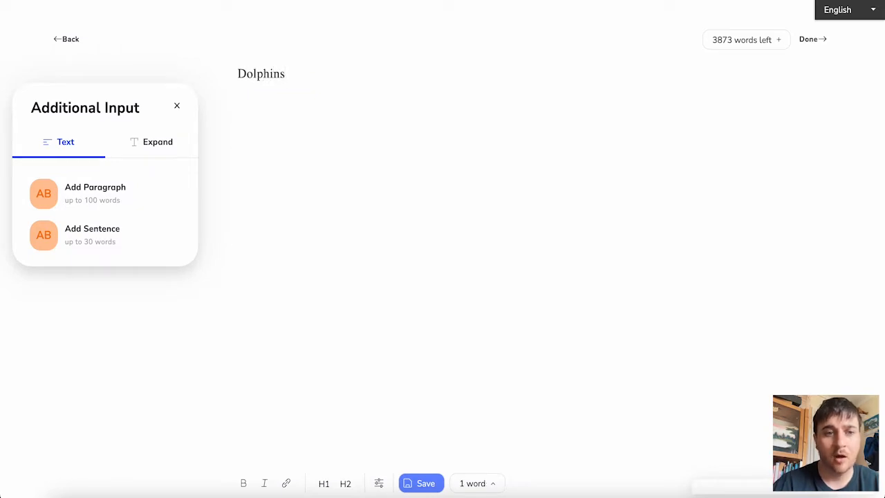
pyautogui.click(104, 235)
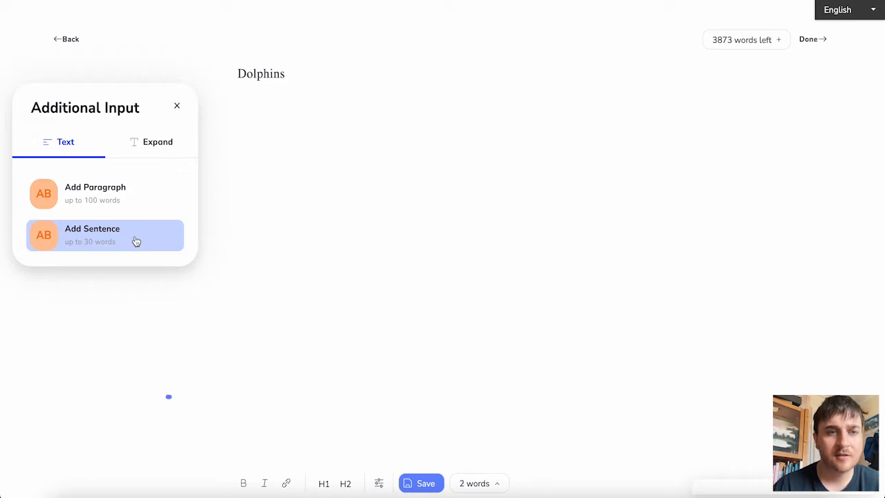
pyautogui.click(92, 235)
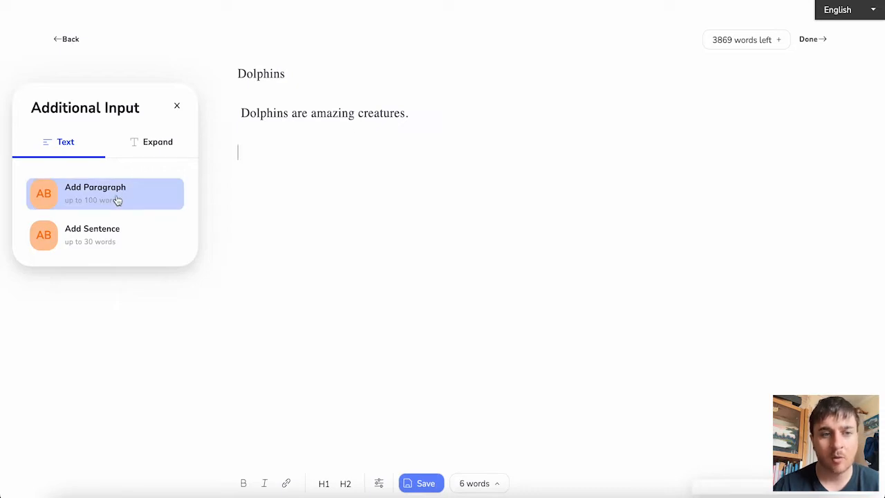
pyautogui.click(96, 193)
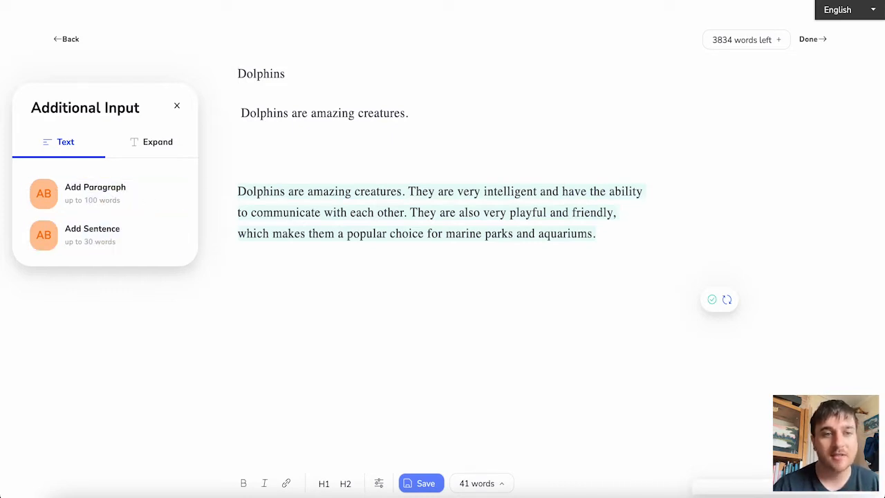
# Step: Return from the Dolphins draft to Long Form and open the Arts and Culture Blog template
pyautogui.click(65, 39)
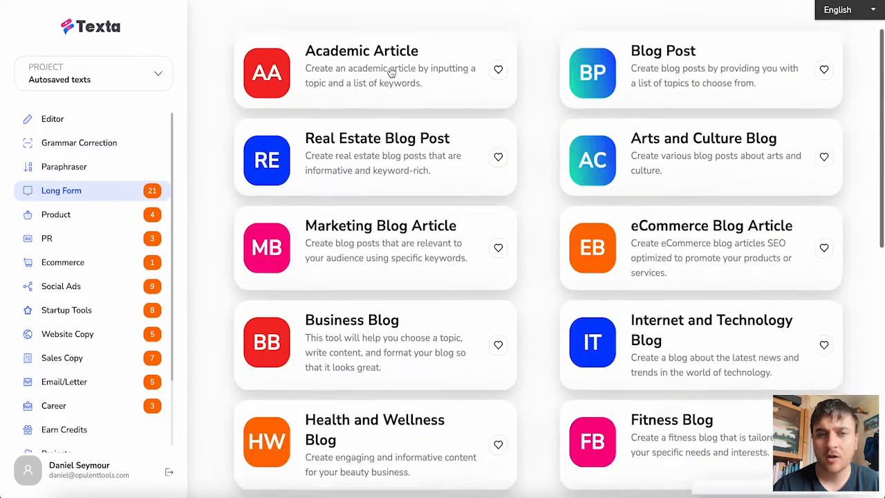
pyautogui.scroll(3)
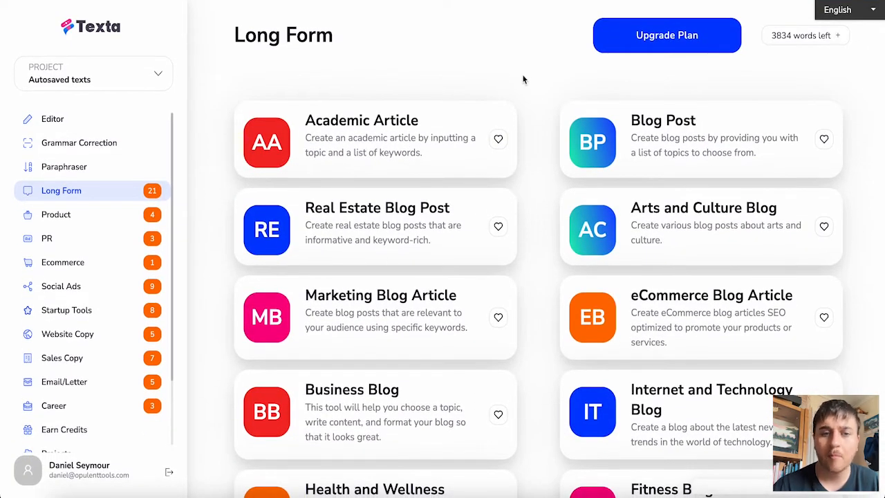
pyautogui.moveTo(609, 228)
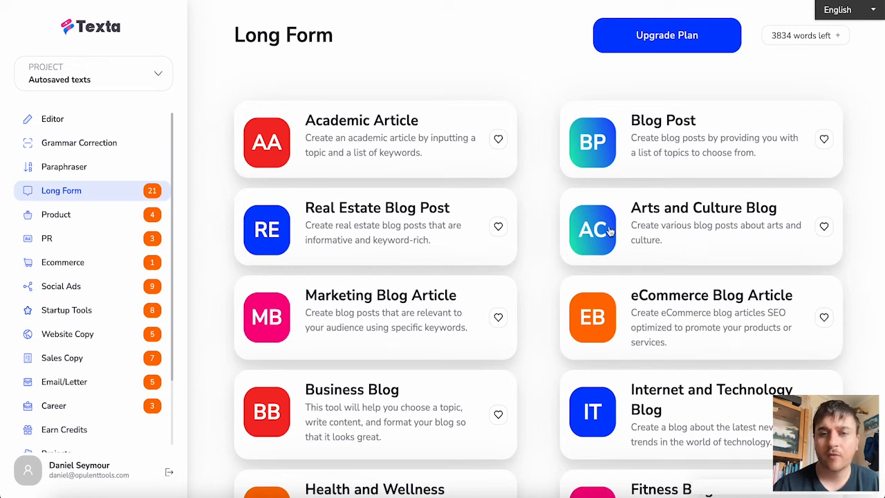
pyautogui.moveTo(676, 230)
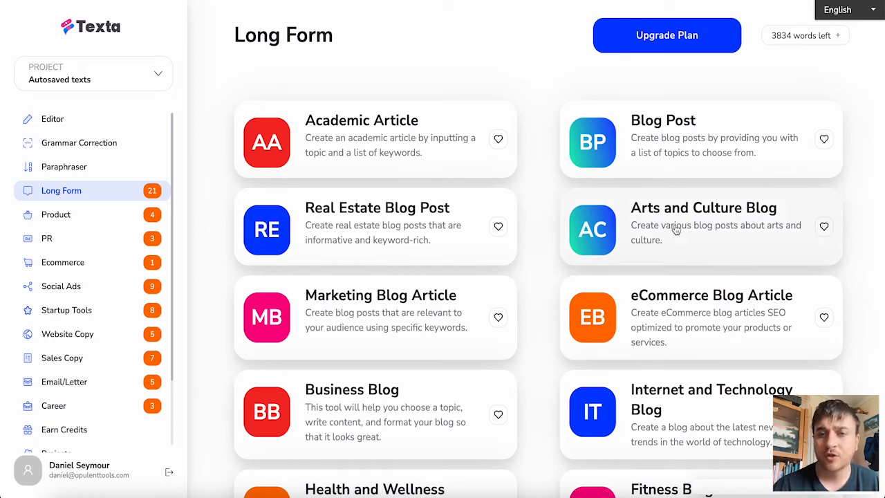
pyautogui.click(700, 228)
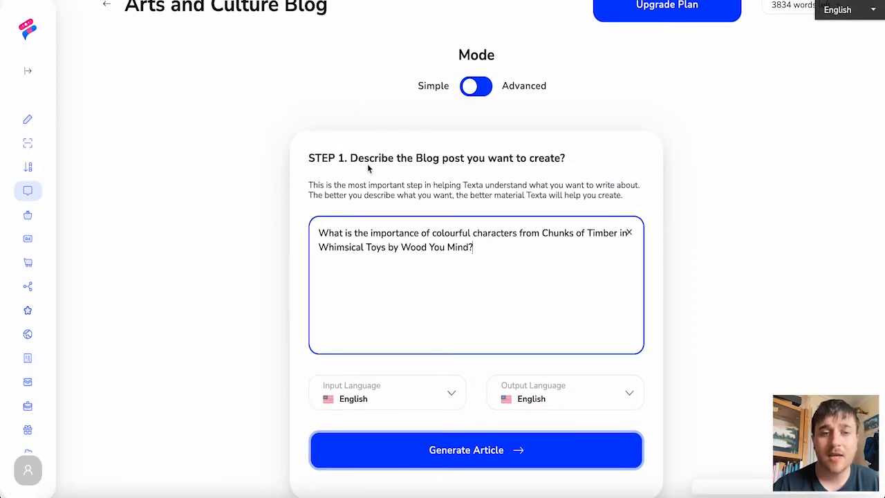
pyautogui.moveTo(419, 186)
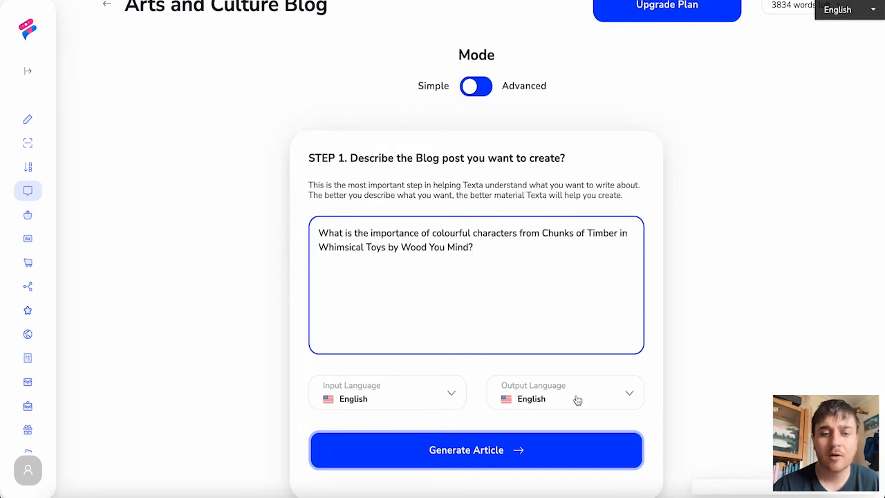
# Step: Check output languages and enter 'How did Stanley Kubrick inspire modern cinema?' as the description
pyautogui.click(563, 392)
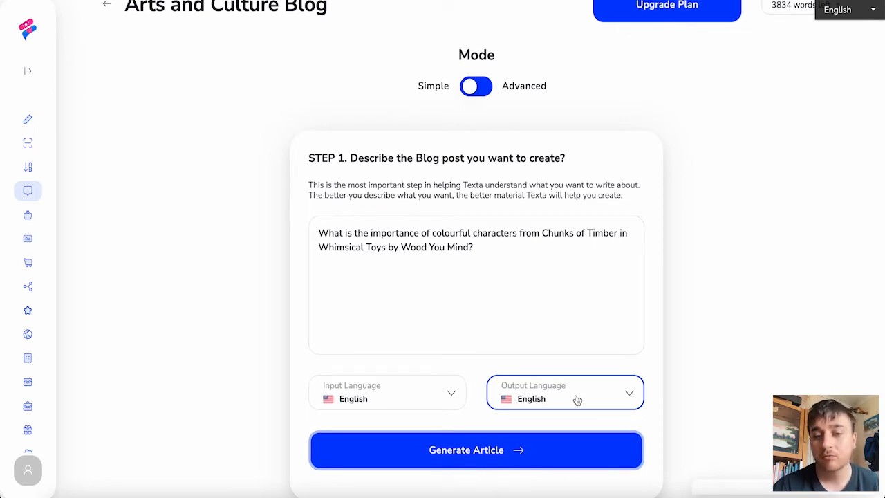
pyautogui.write('How did Stanley Kubrick inspire modern cinema?')
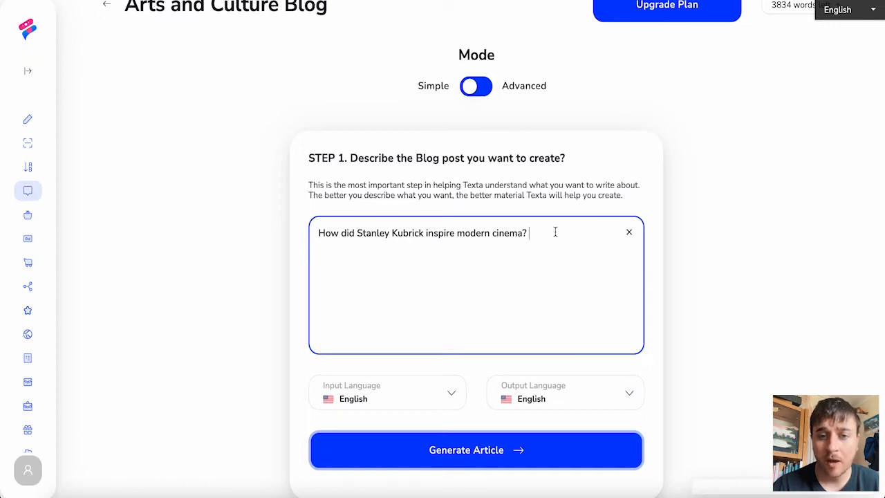
pyautogui.moveTo(537, 157)
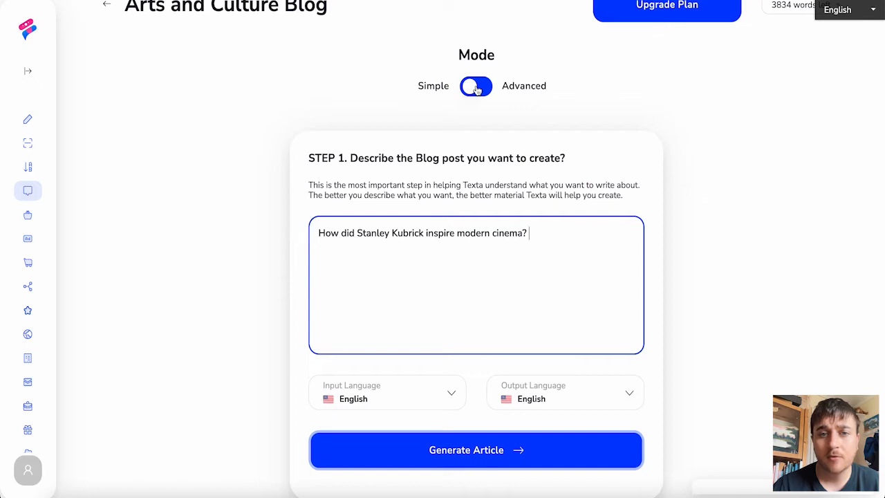
# Step: Switch the blog tool to advanced mode and choose Reason as the title type
pyautogui.click(475, 86)
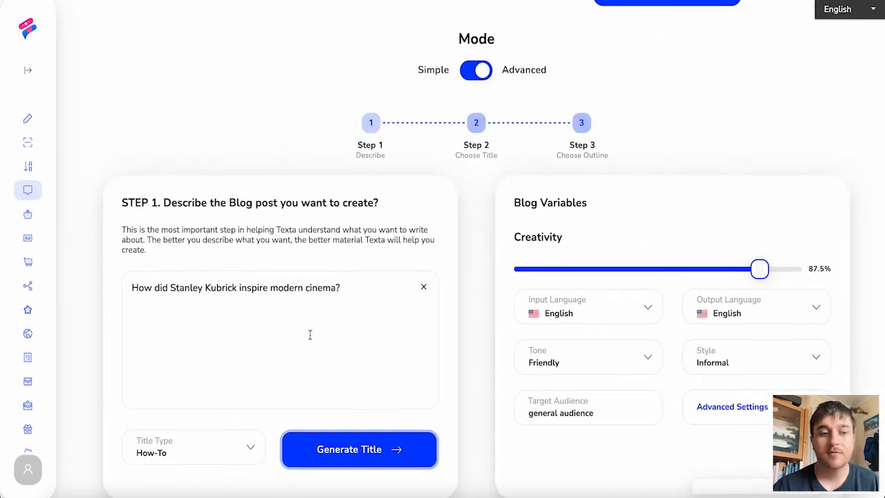
pyautogui.click(193, 448)
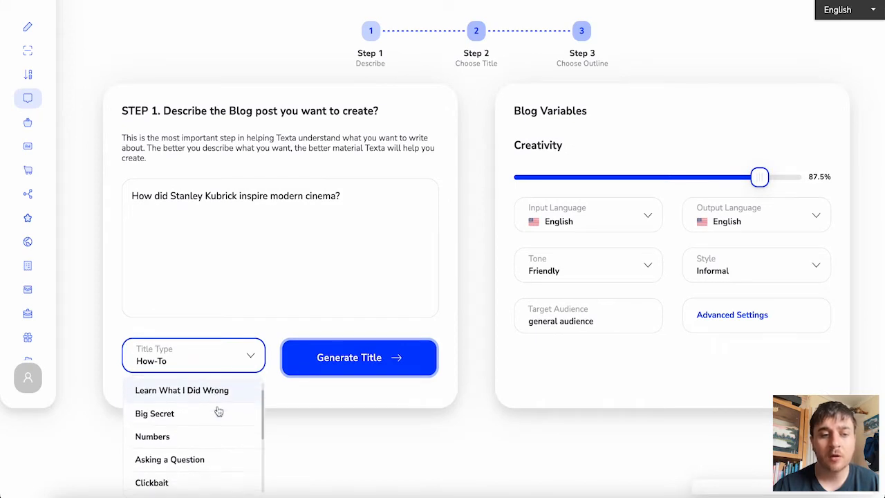
pyautogui.scroll(-3)
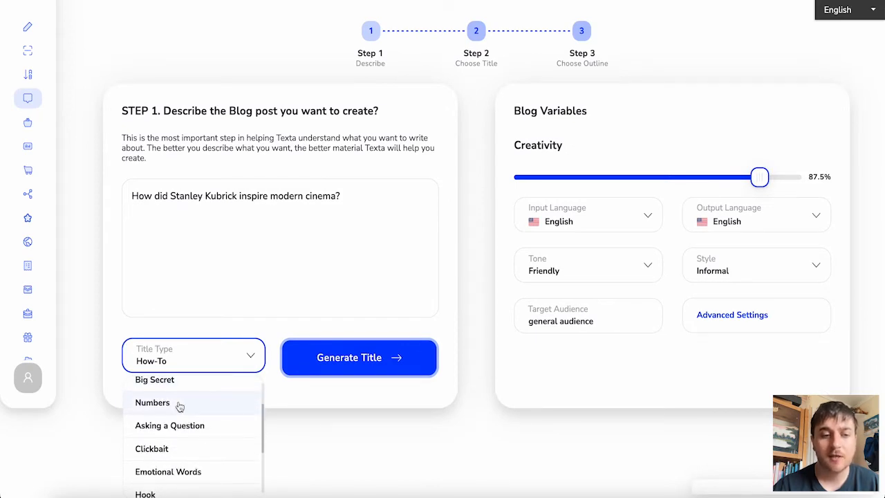
pyautogui.scroll(-3)
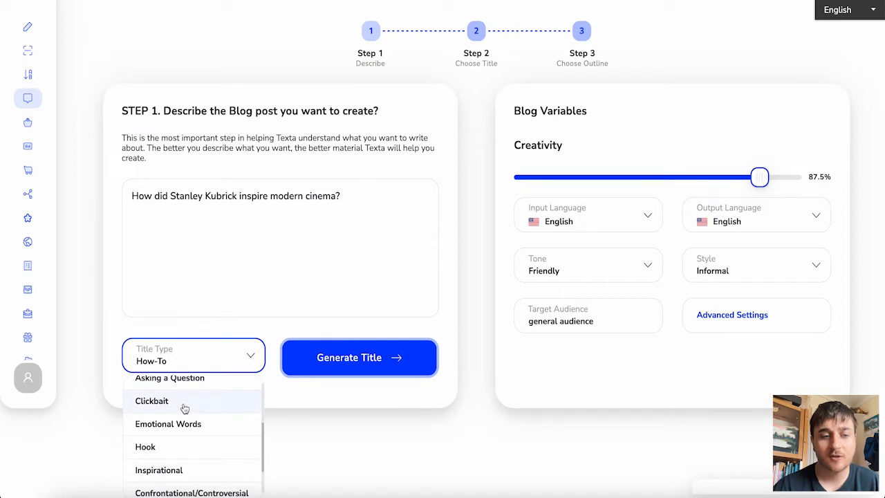
pyautogui.scroll(-3)
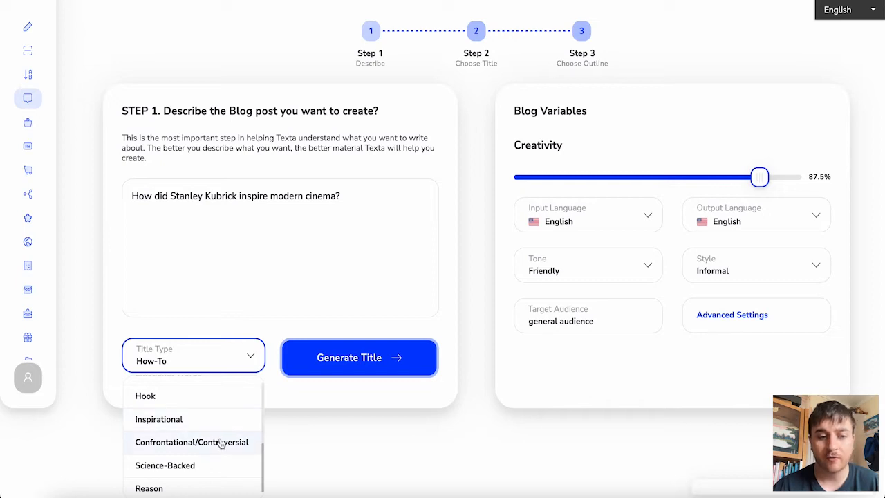
pyautogui.moveTo(214, 488)
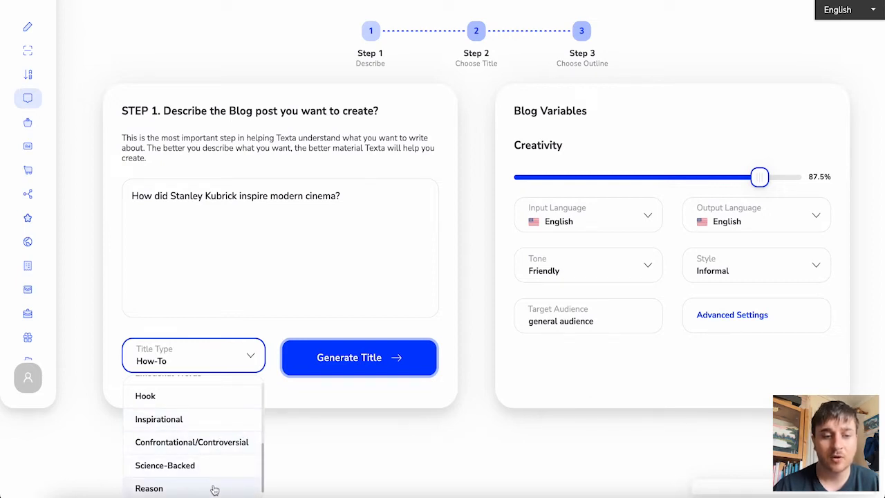
pyautogui.click(149, 488)
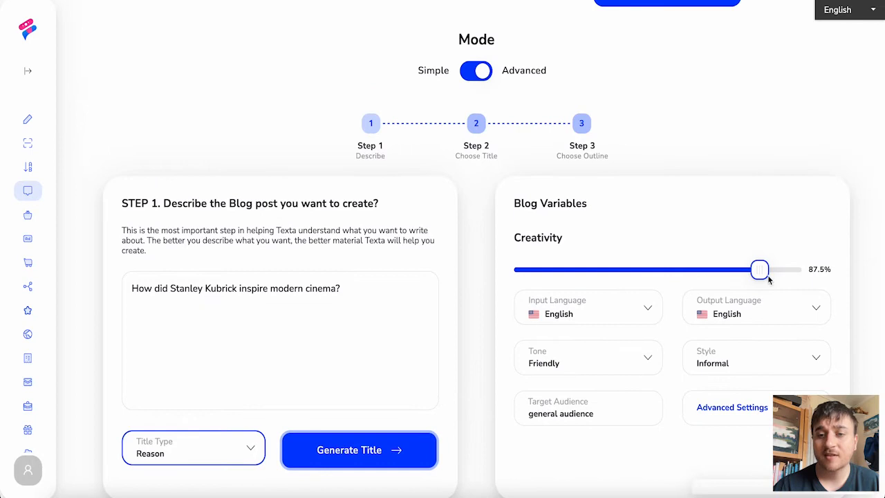
# Step: Set creativity to 85%, tone Formal and style Creative, then return to Simple mode
pyautogui.moveTo(759, 269); pyautogui.dragTo(767, 269)
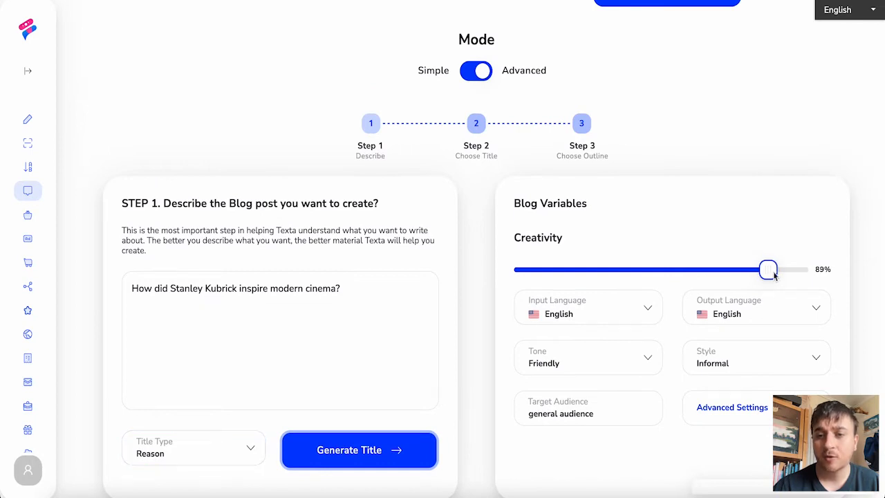
pyautogui.moveTo(768, 270); pyautogui.dragTo(588, 270)
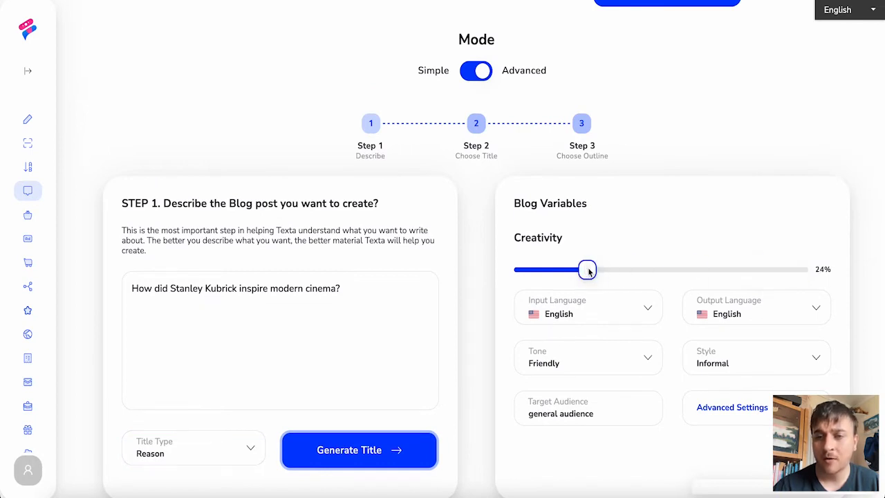
pyautogui.moveTo(587, 269); pyautogui.dragTo(757, 269)
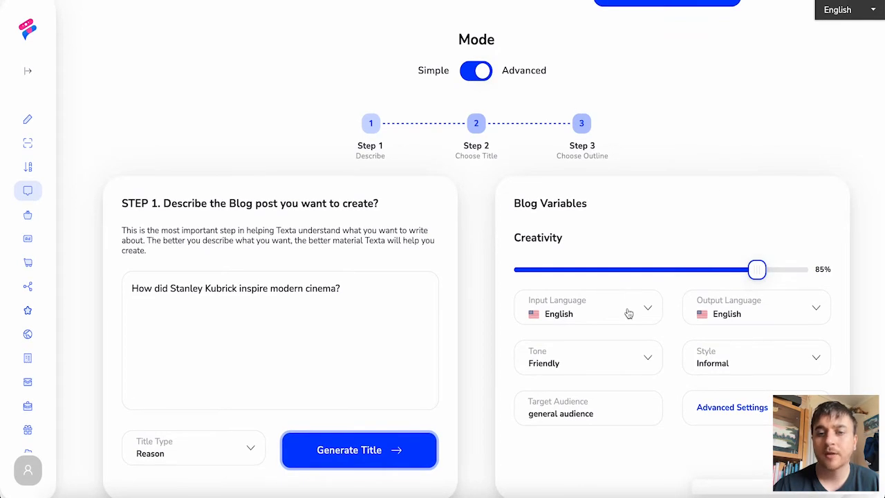
pyautogui.moveTo(737, 316)
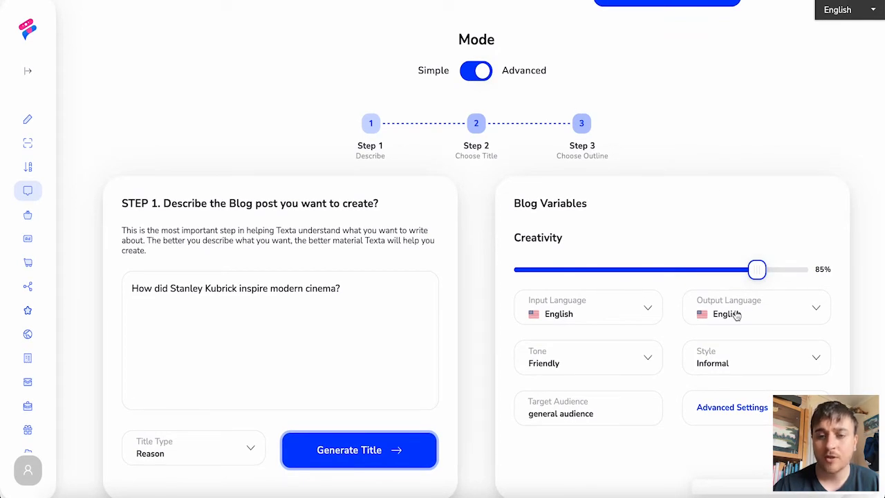
pyautogui.click(587, 357)
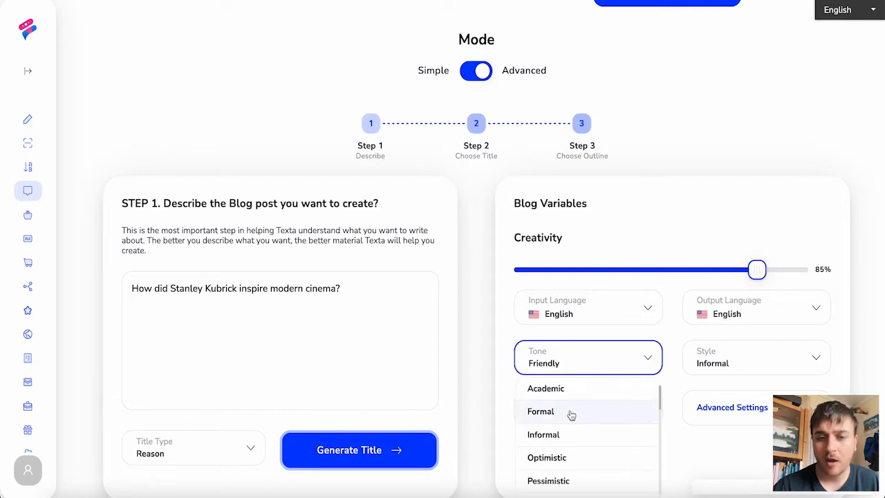
pyautogui.click(540, 411)
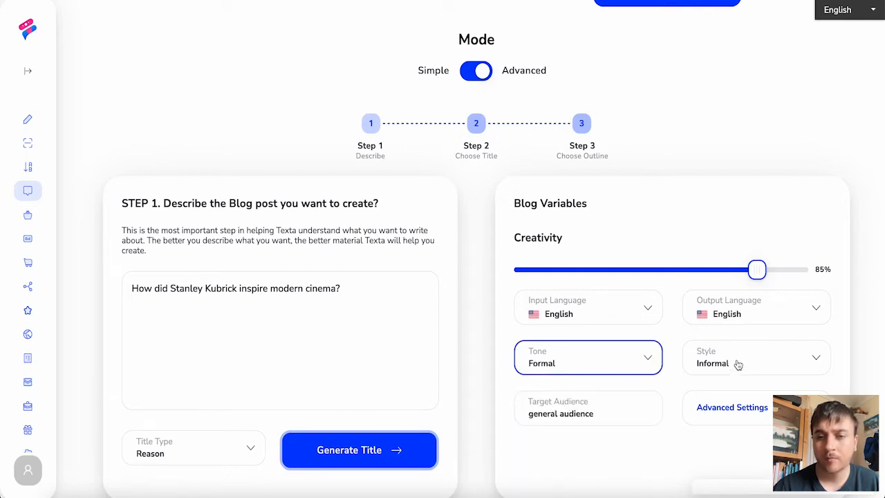
pyautogui.click(753, 357)
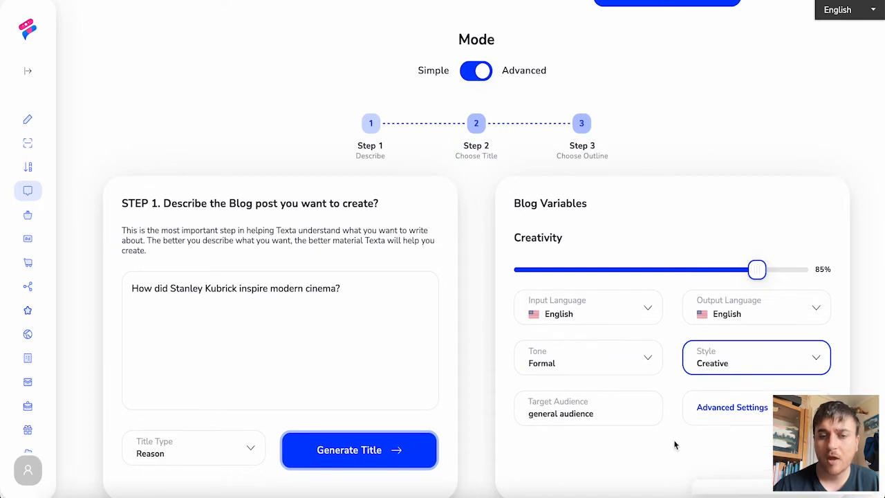
pyautogui.click(475, 70)
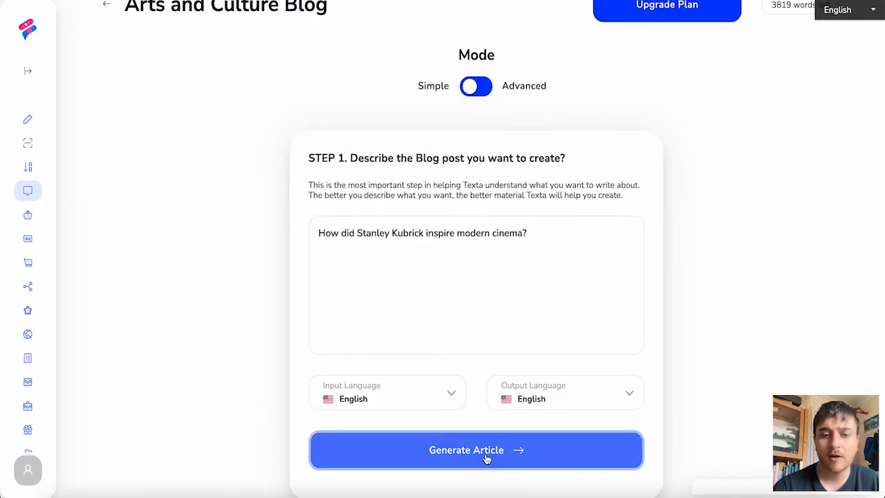
# Step: Generate 'The Shining Light of Stanley Kubrick', review the text, and dismiss the generation settings
pyautogui.click(476, 450)
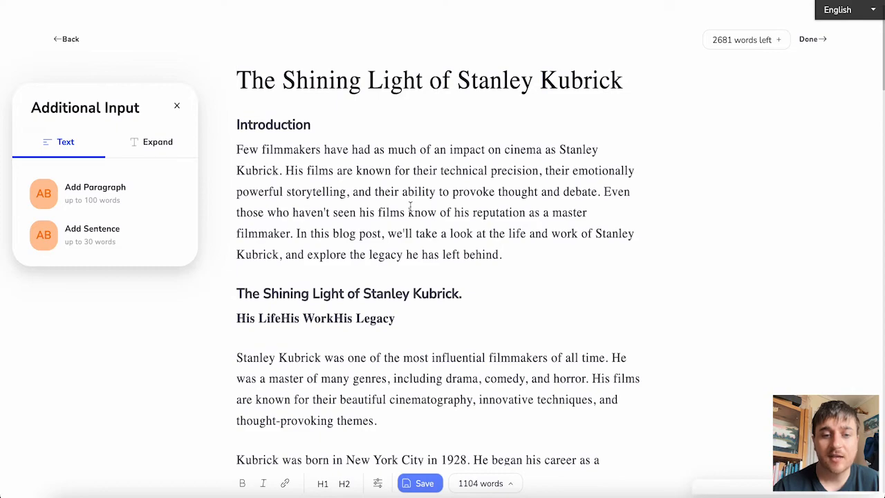
pyautogui.scroll(-3)
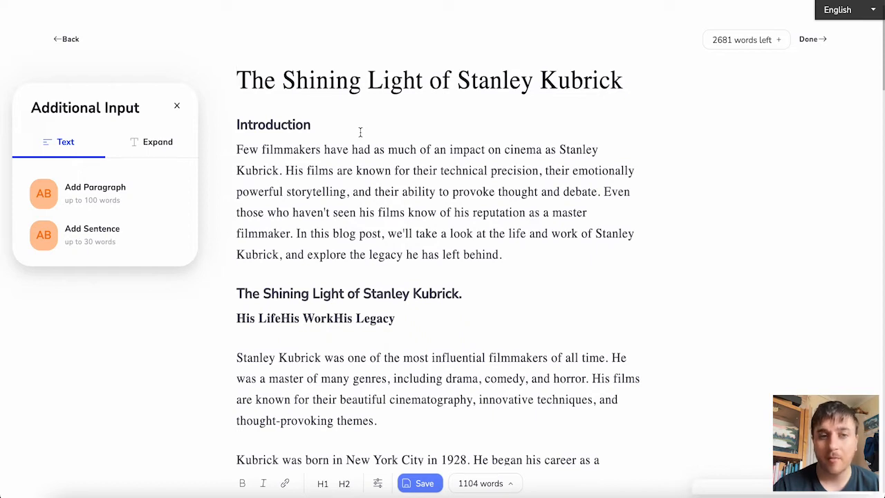
pyautogui.click(621, 80)
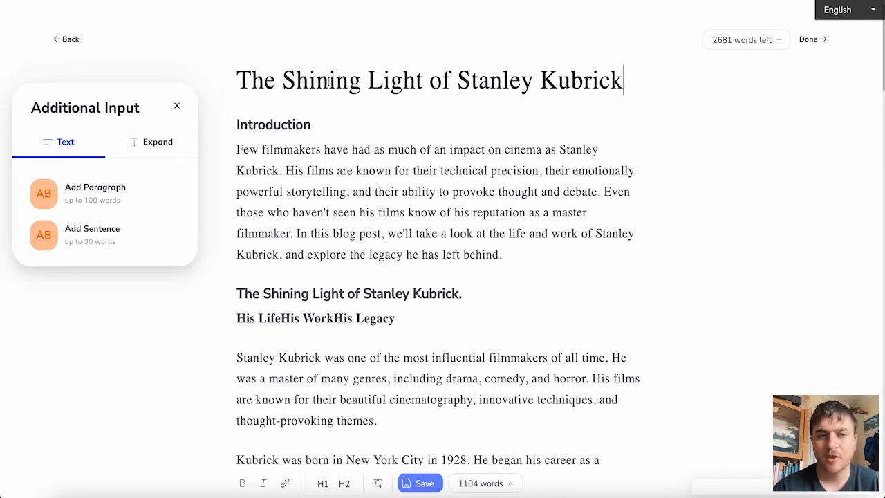
pyautogui.scroll(3)
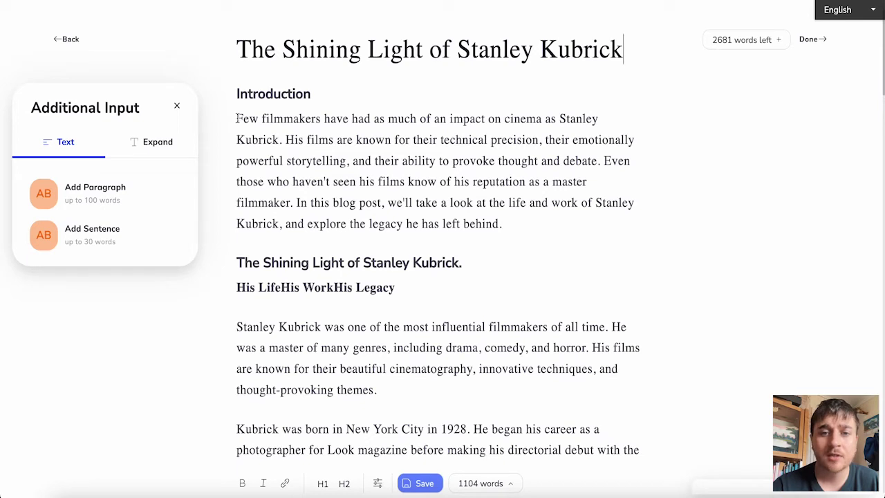
pyautogui.scroll(-3)
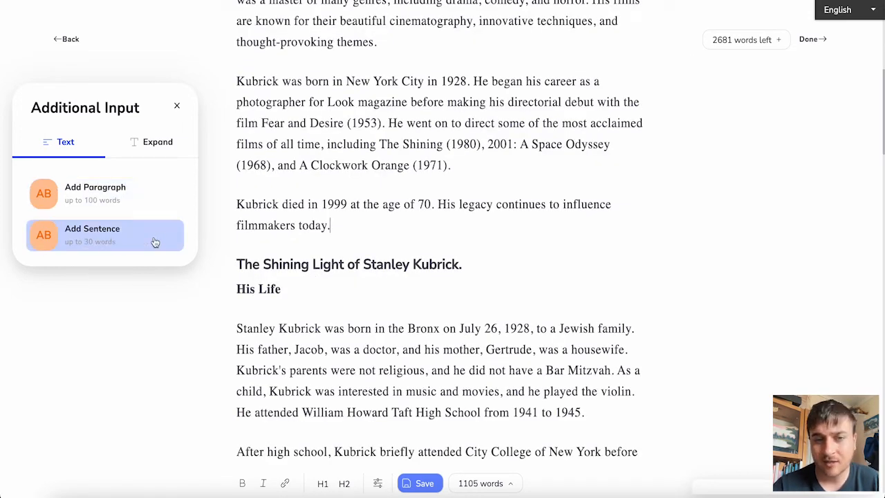
pyautogui.scroll(-3)
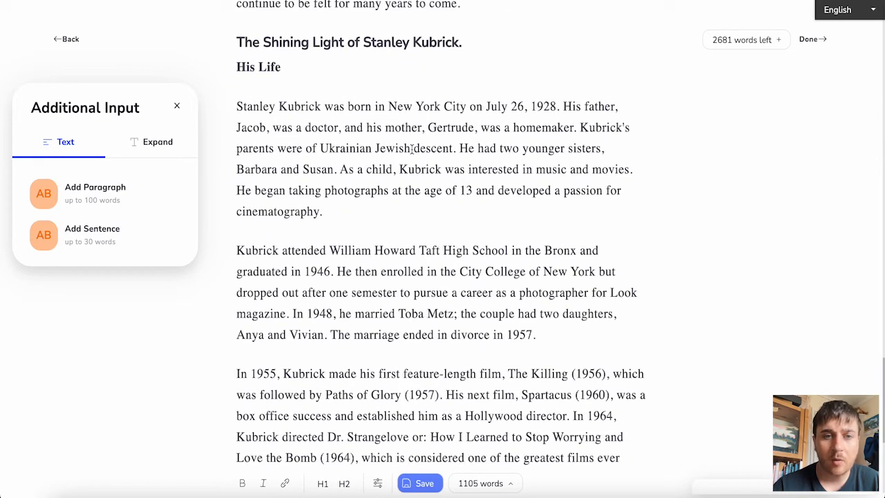
pyautogui.doubleClick(365, 148)
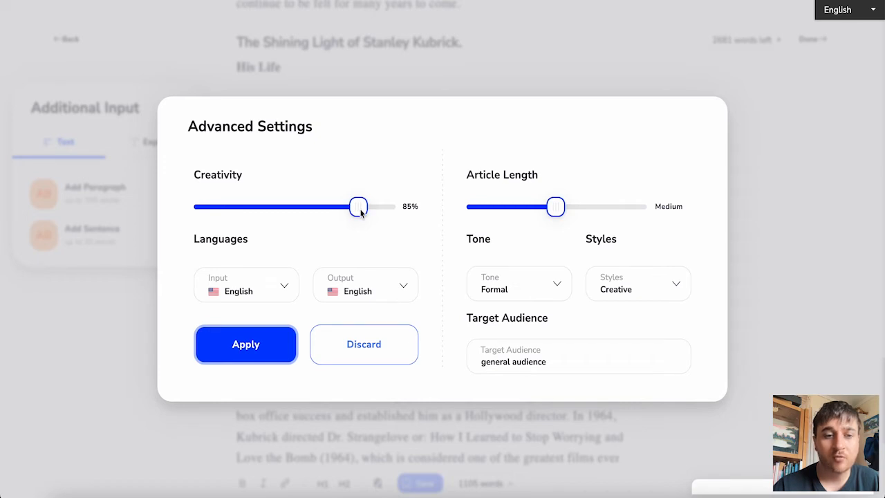
pyautogui.moveTo(556, 206)
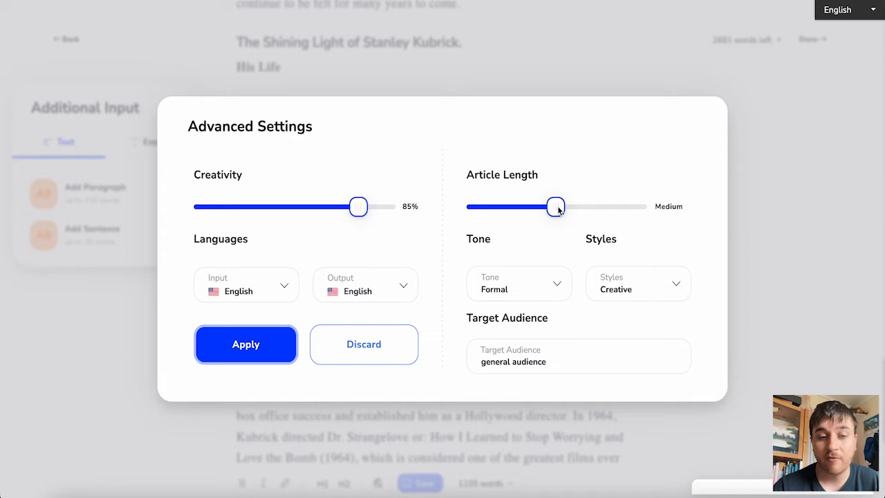
pyautogui.click(245, 345)
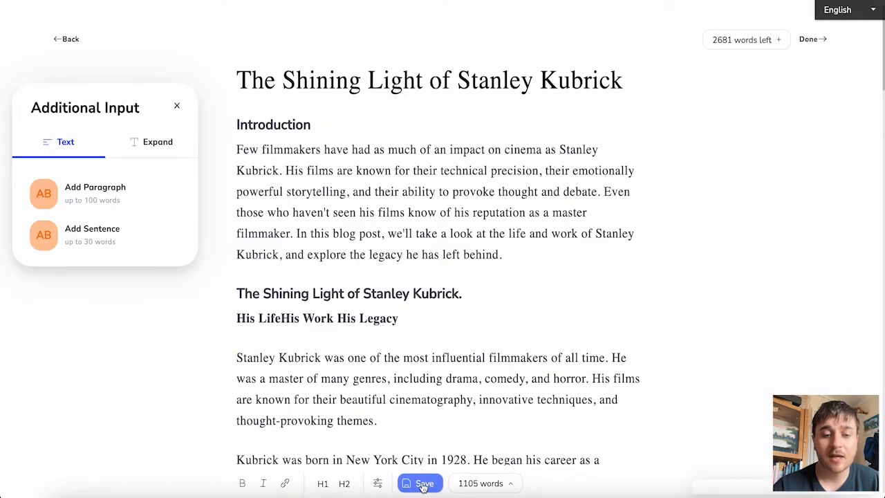
# Step: Save the article as 'The Shining Light of Stanley Kubrick' under the Personal project
pyautogui.click(420, 483)
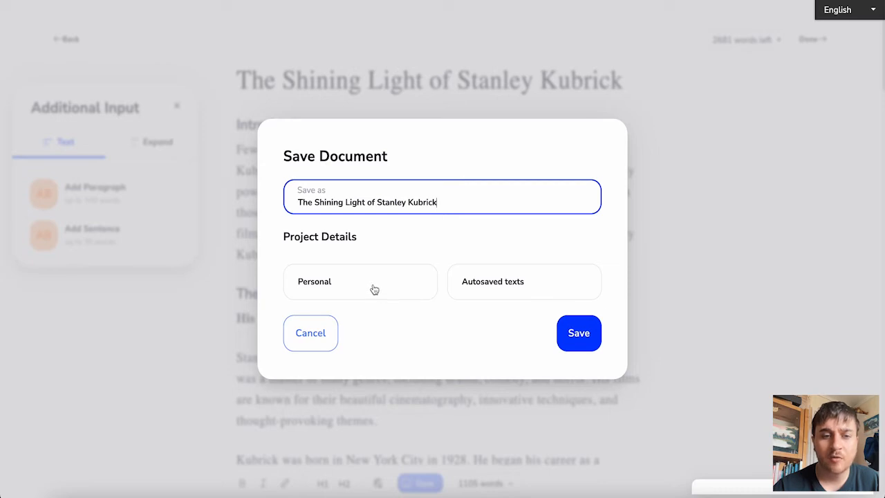
pyautogui.click(360, 282)
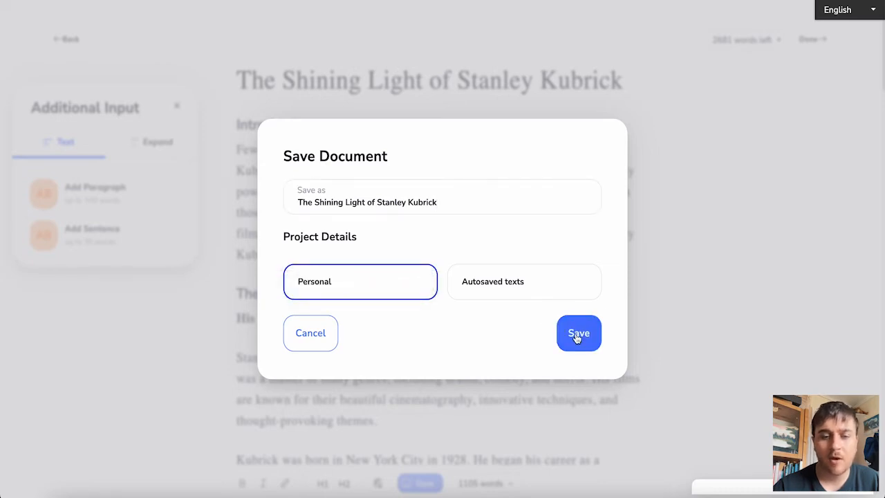
pyautogui.click(578, 332)
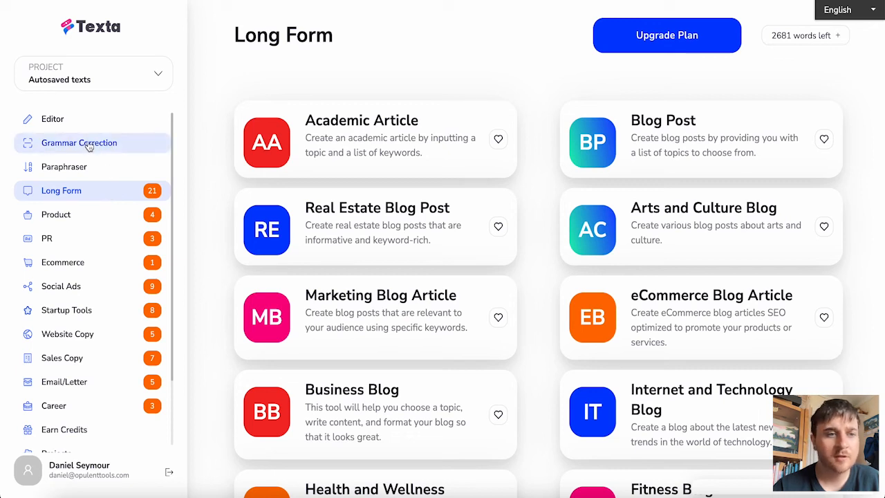
# Step: Run Grammar Correction on the Kubrick question, then paraphrase it in Paraphraser
pyautogui.click(79, 143)
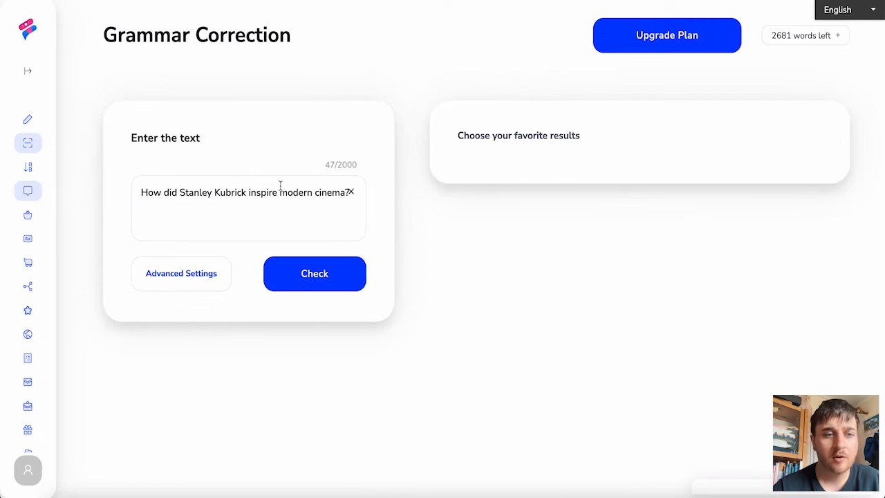
pyautogui.moveTo(334, 267)
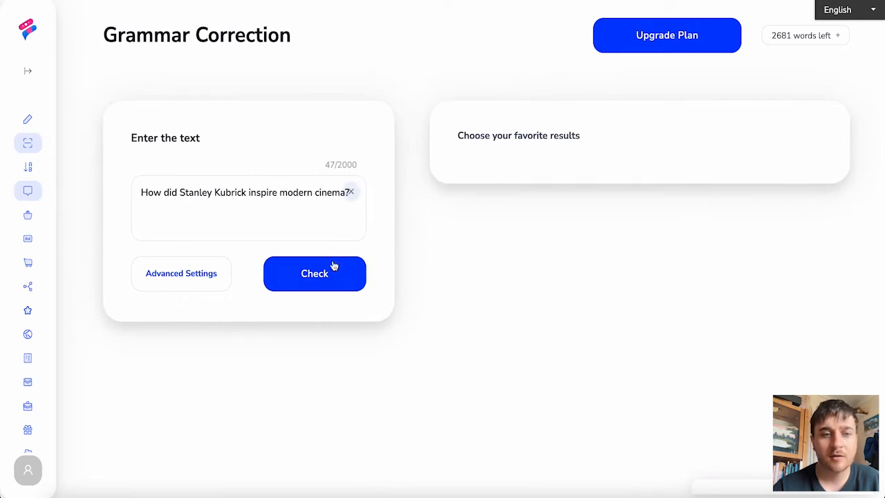
pyautogui.click(314, 273)
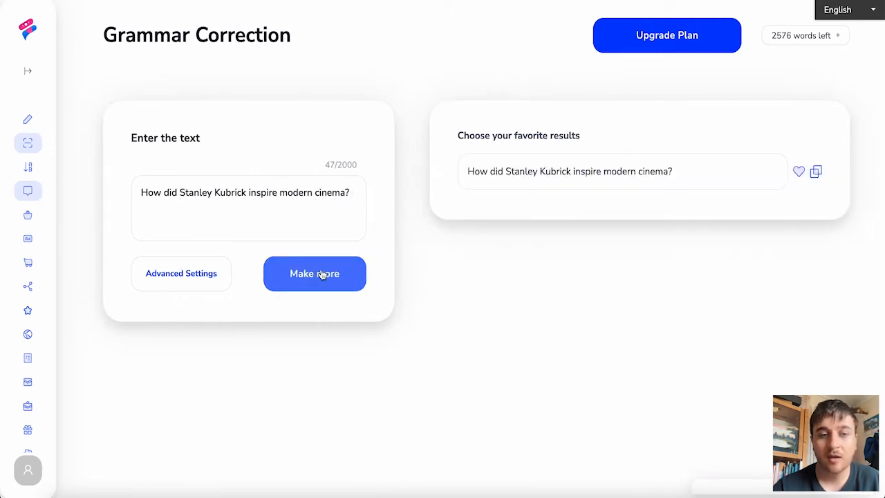
pyautogui.moveTo(560, 184)
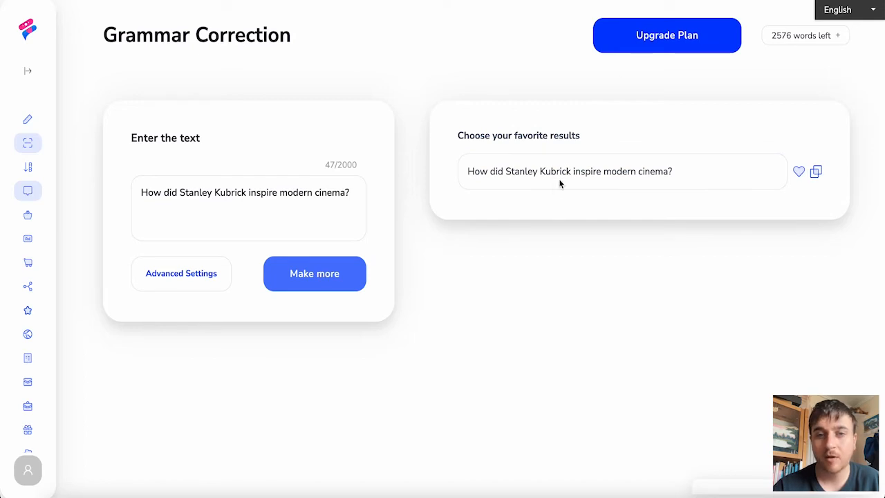
pyautogui.click(28, 166)
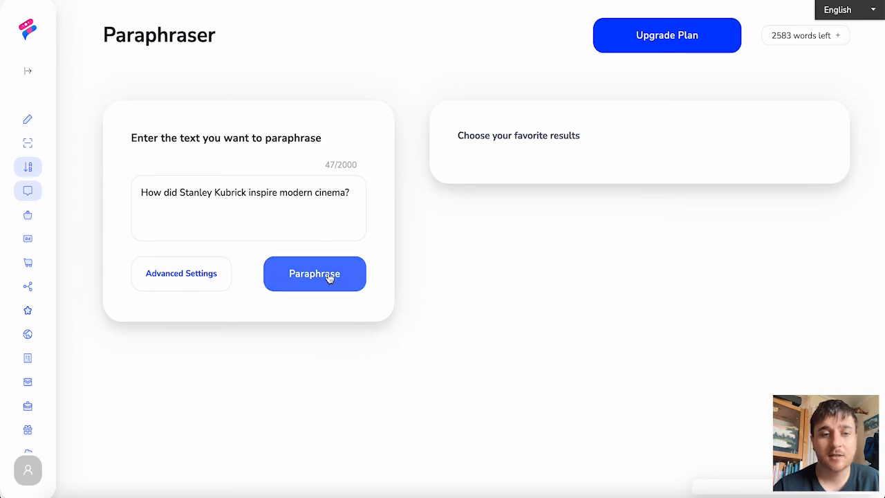
pyautogui.click(314, 273)
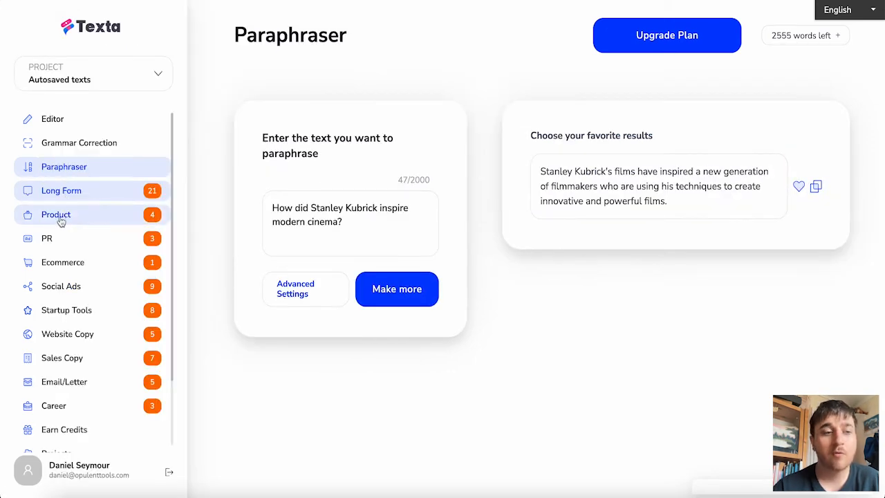
# Step: Browse the Product and Social Ads categories, scrolling through the Social Ads tool cards
pyautogui.click(56, 214)
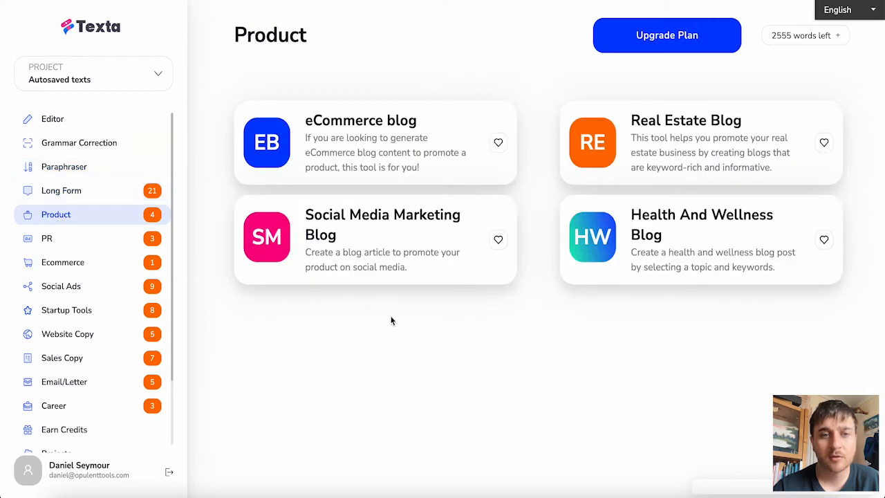
pyautogui.moveTo(400, 84)
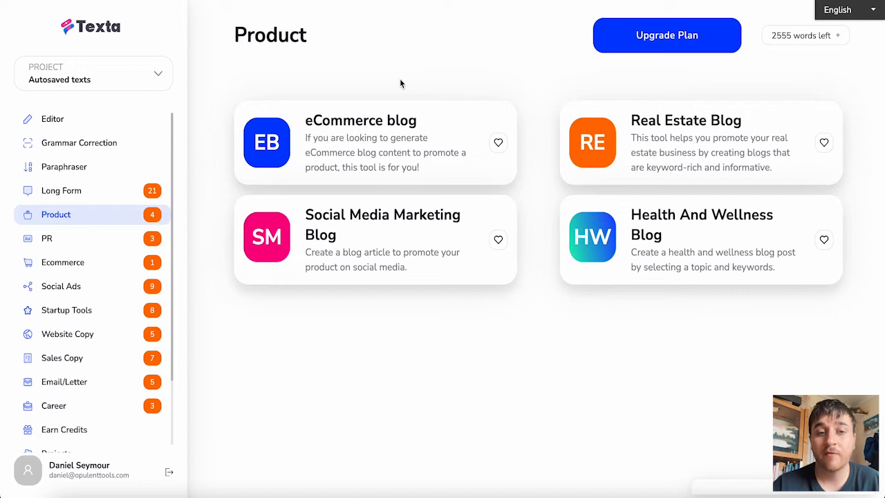
pyautogui.moveTo(407, 258)
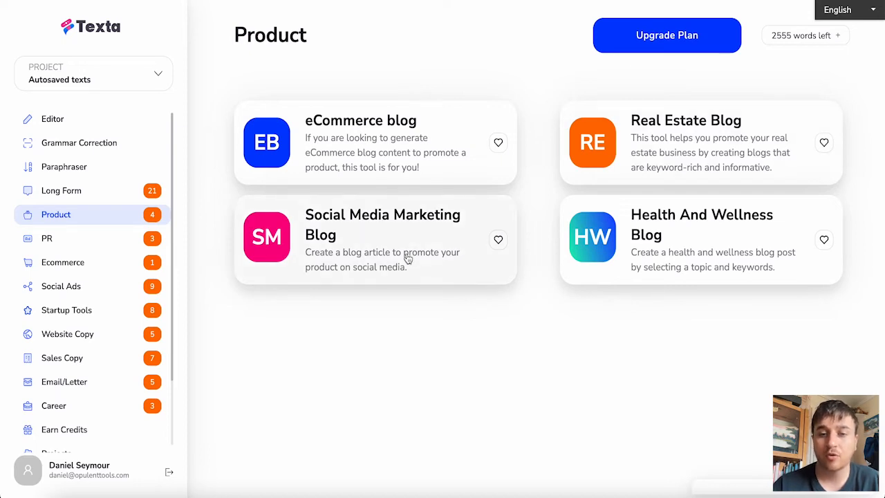
pyautogui.moveTo(674, 129)
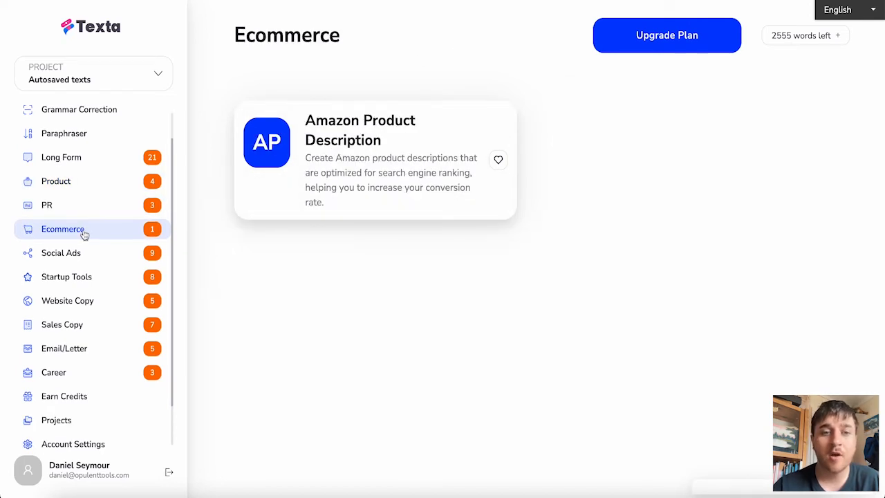
pyautogui.moveTo(60, 253)
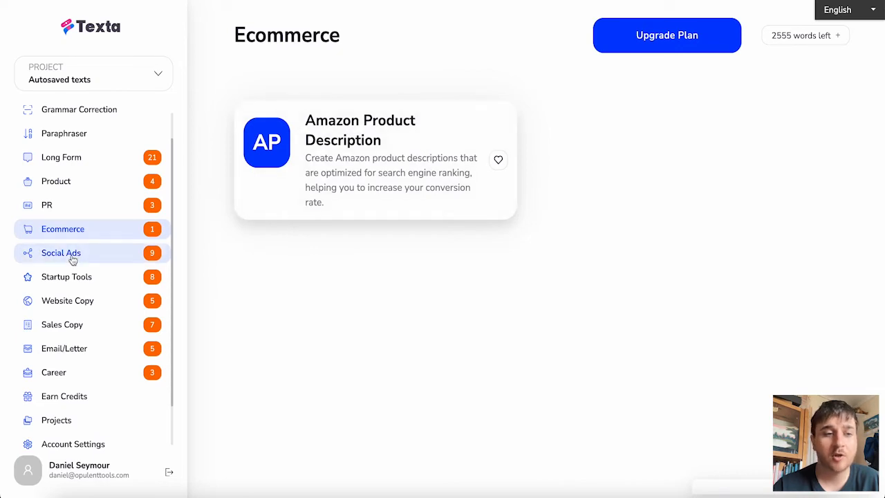
pyautogui.click(61, 253)
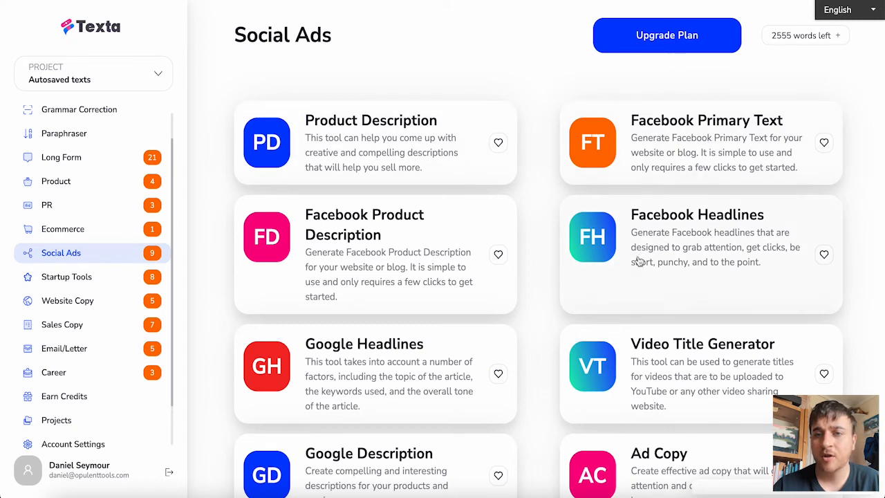
pyautogui.scroll(-3)
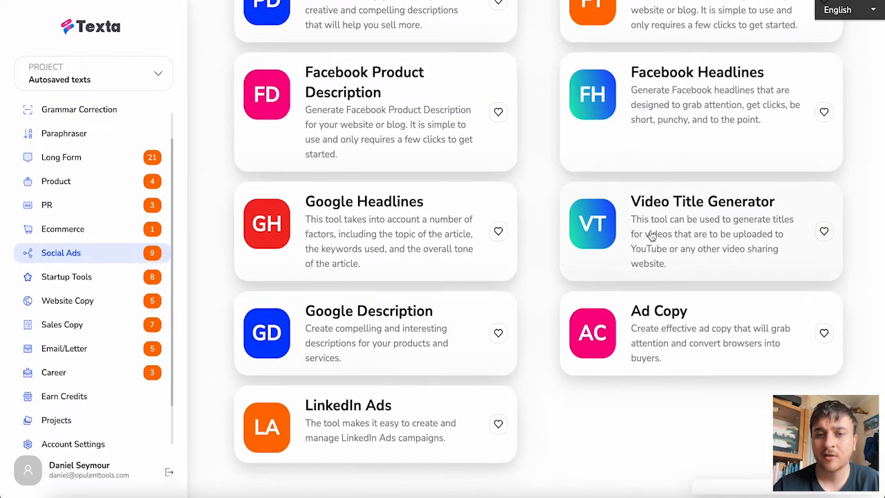
pyautogui.moveTo(501, 385)
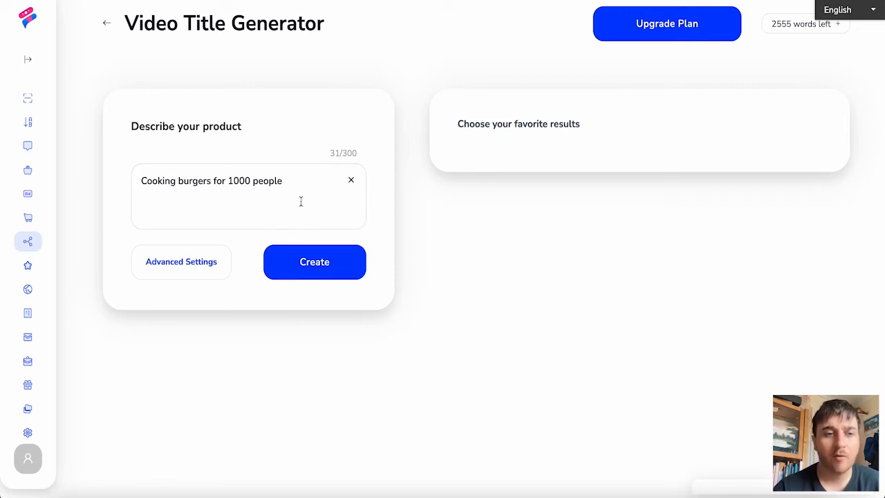
pyautogui.moveTo(181, 266)
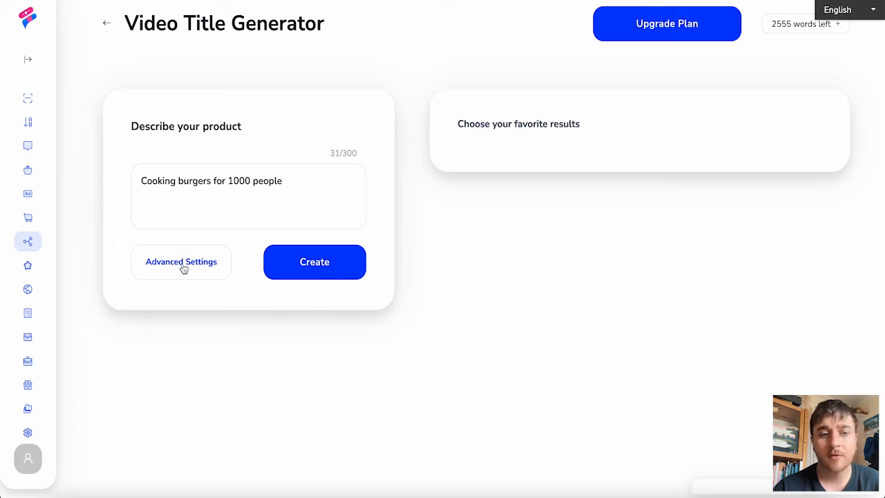
# Step: Keep English language settings and save the three burger video titles to Autosaved texts
pyautogui.click(180, 261)
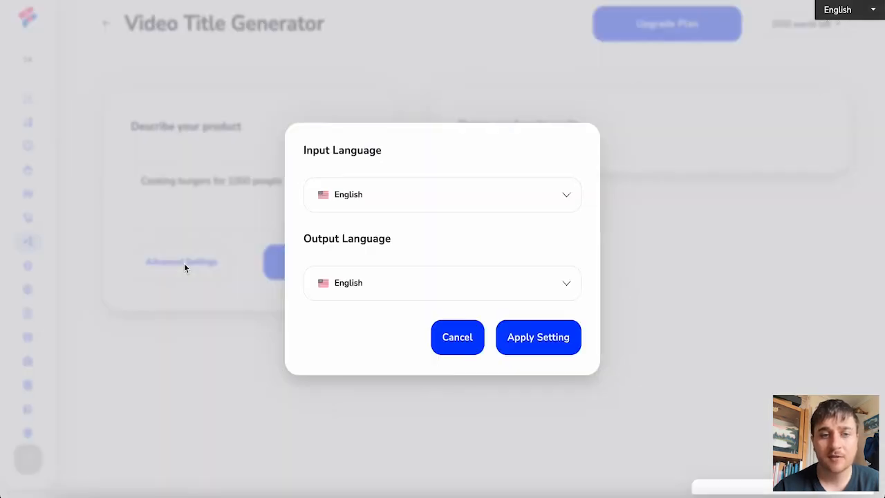
pyautogui.click(538, 337)
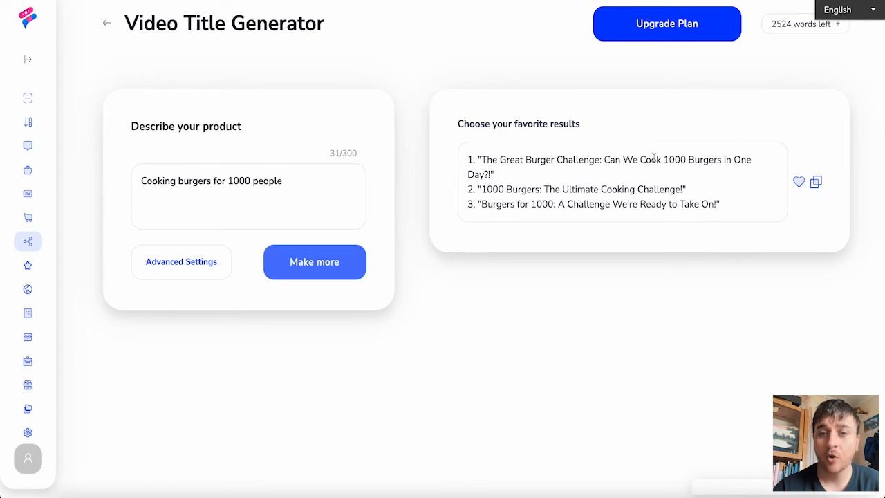
pyautogui.moveTo(555, 183)
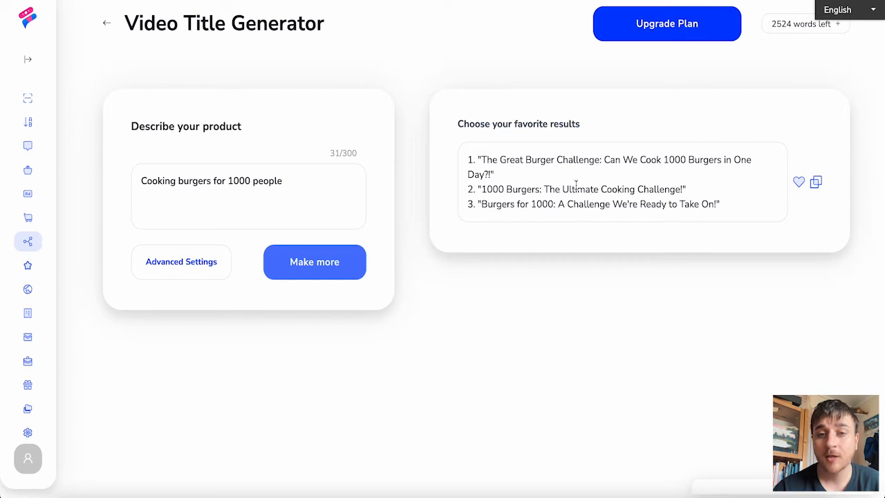
pyautogui.moveTo(501, 207)
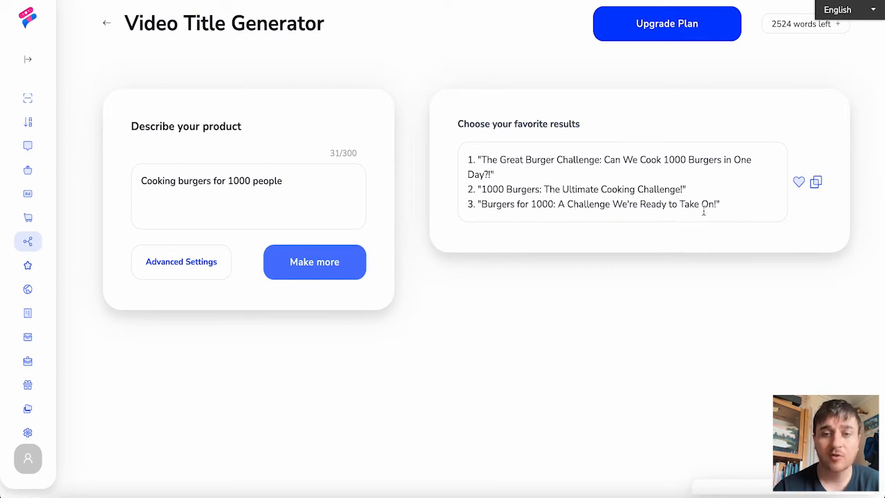
pyautogui.moveTo(640, 236)
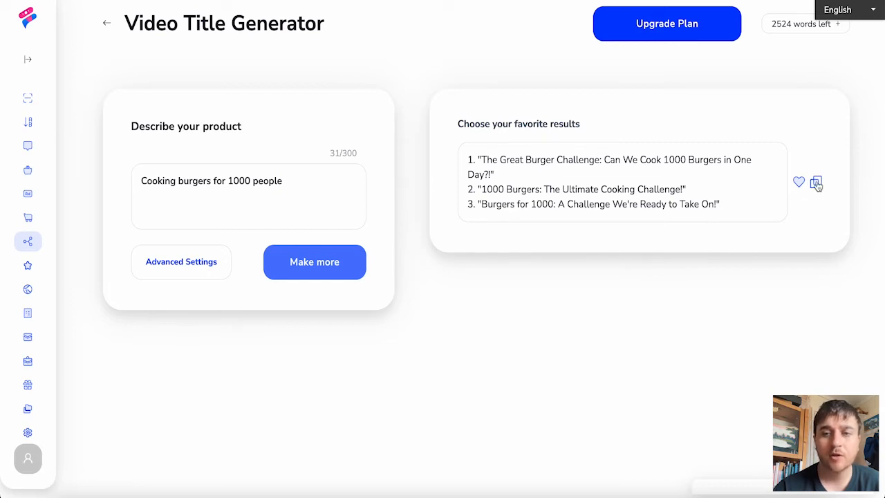
pyautogui.click(816, 182)
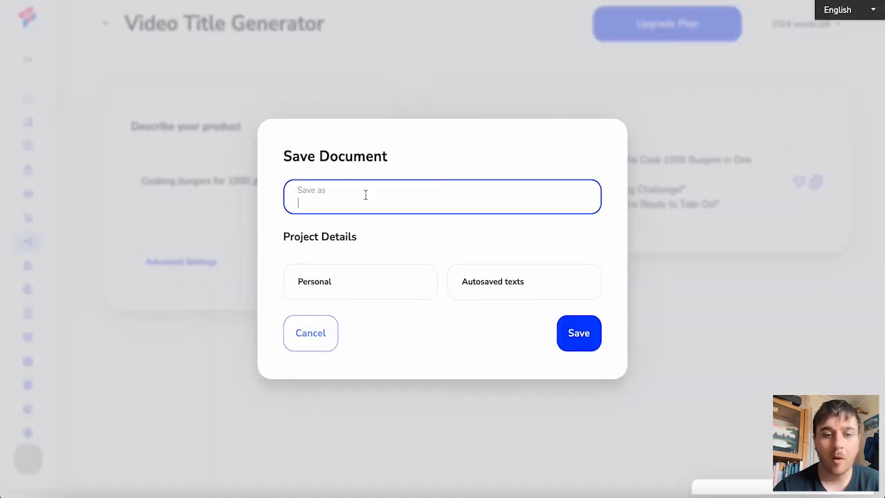
pyautogui.write('b')
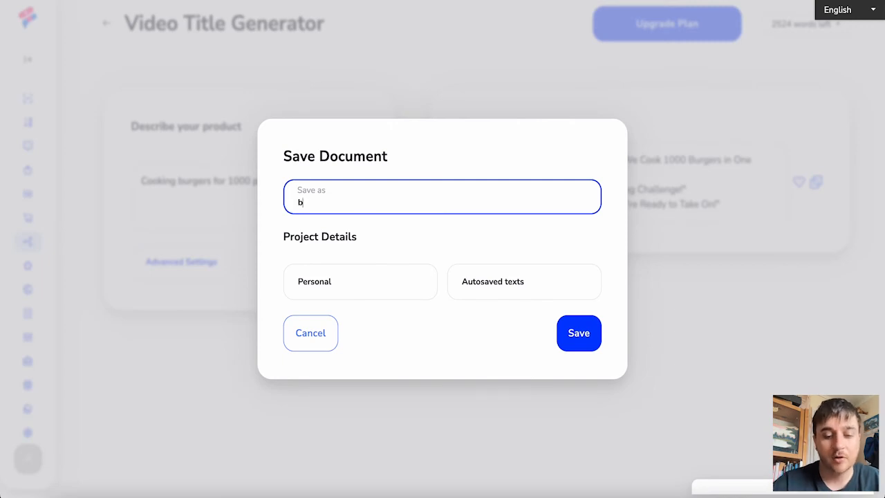
pyautogui.click(579, 333)
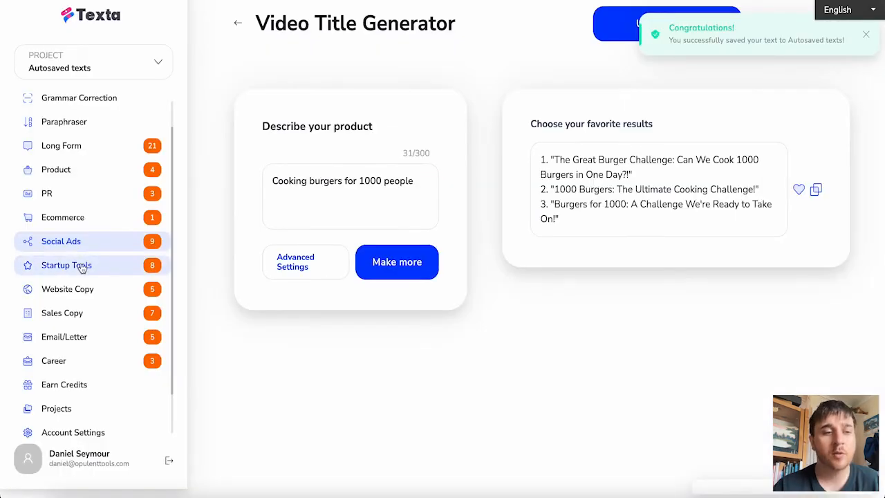
pyautogui.click(66, 264)
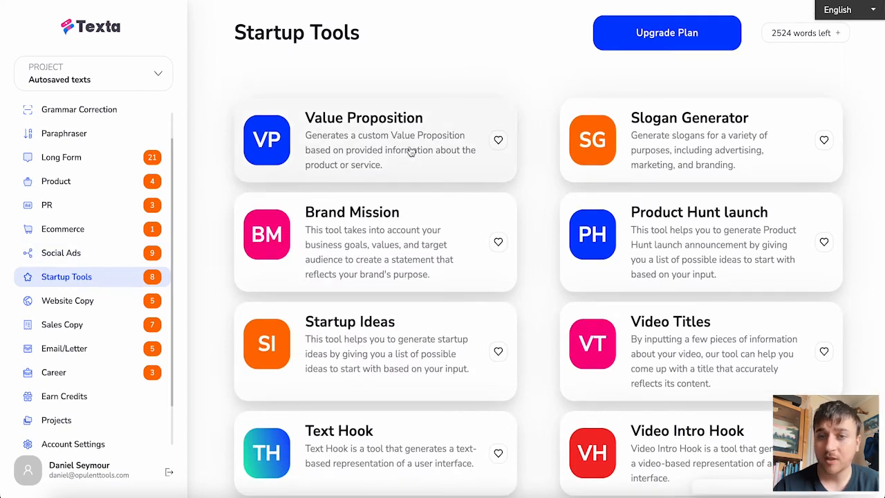
# Step: Scroll down through the Startup Tools cards and back up to the top
pyautogui.scroll(-3)
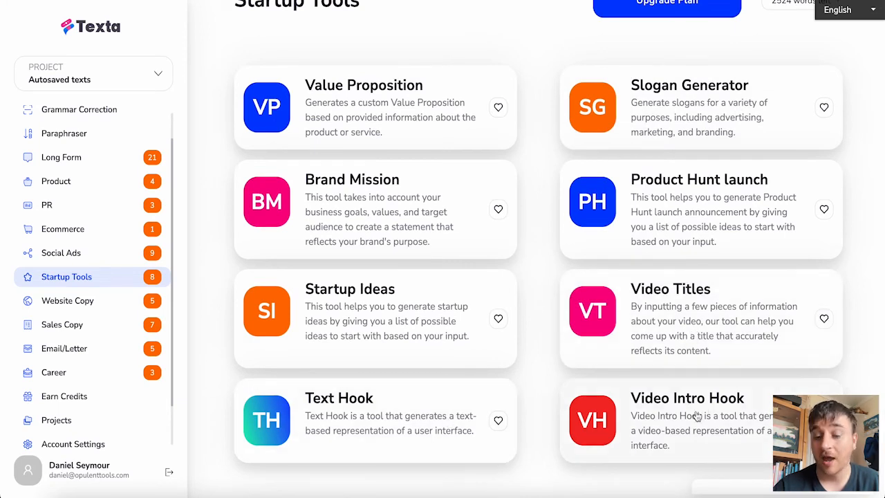
pyautogui.scroll(3)
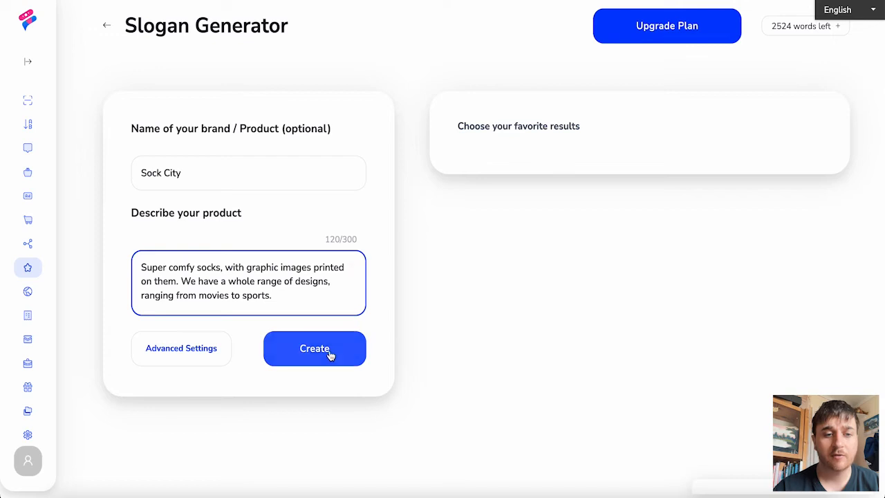
# Step: Generate the slogan 'Sock City: The Most Comfortable Socks on the Planet.'
pyautogui.click(314, 348)
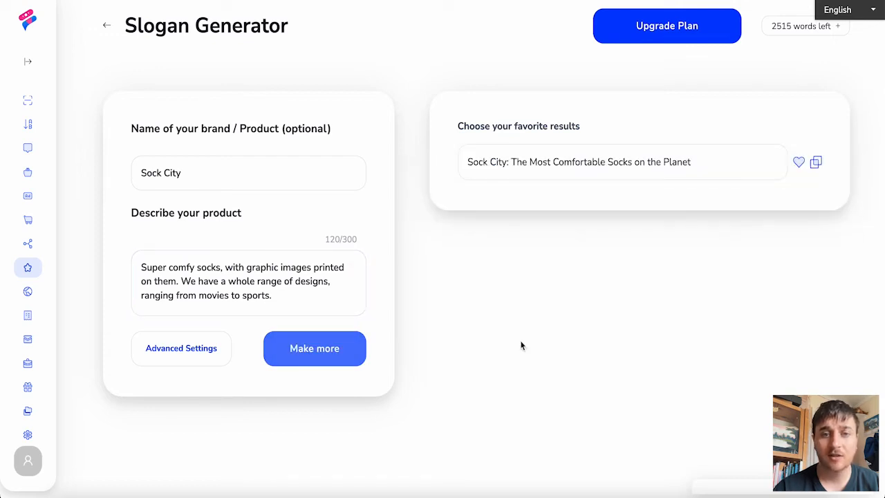
pyautogui.moveTo(495, 141)
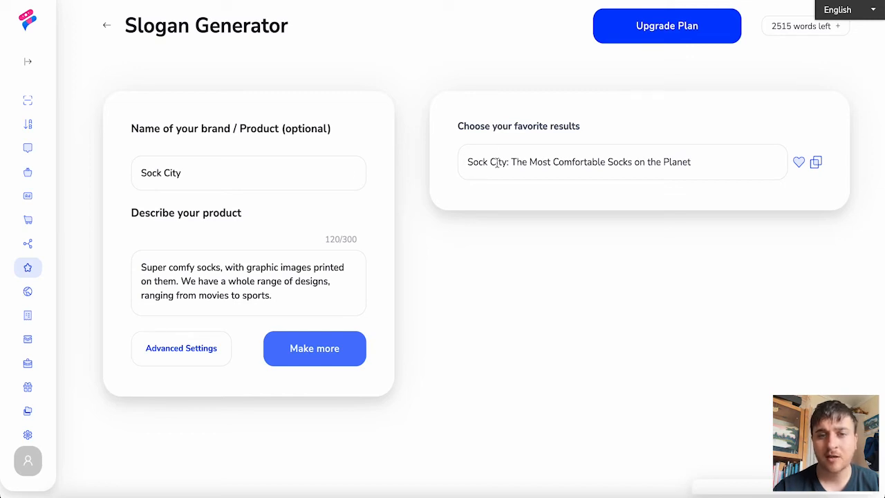
pyautogui.moveTo(629, 235)
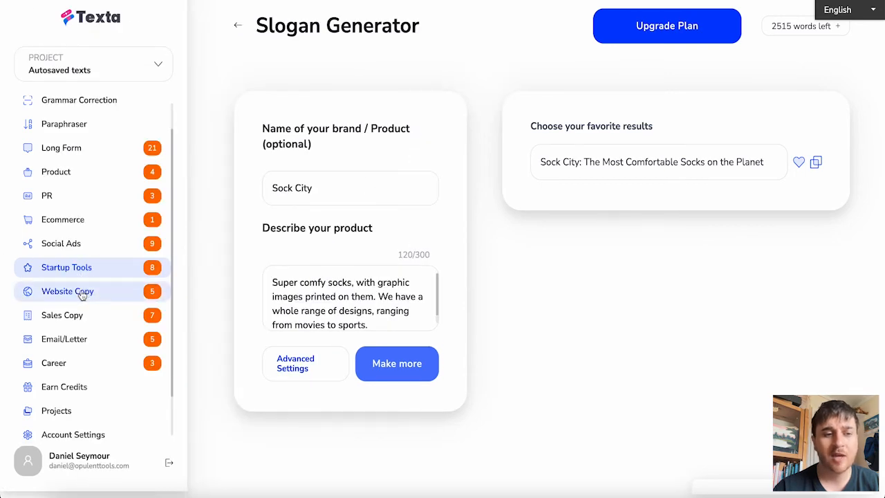
# Step: Show the Website Copy tool category
pyautogui.click(67, 291)
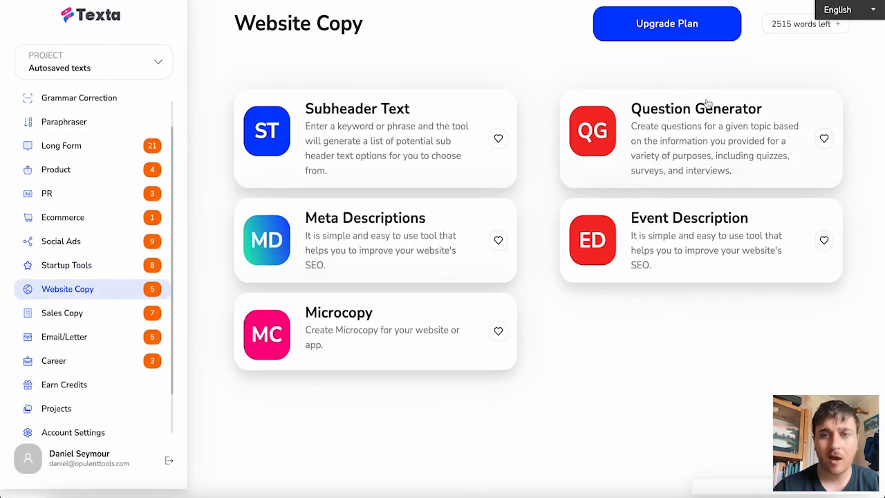
pyautogui.moveTo(669, 252)
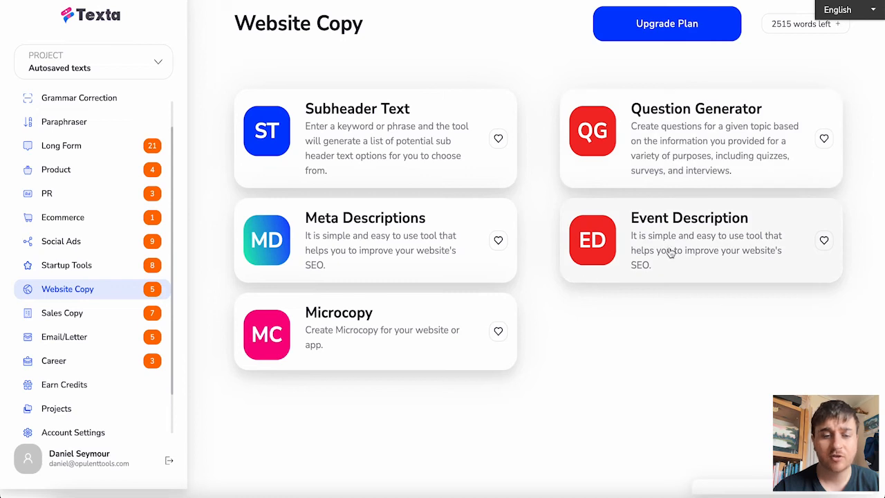
pyautogui.moveTo(62, 312)
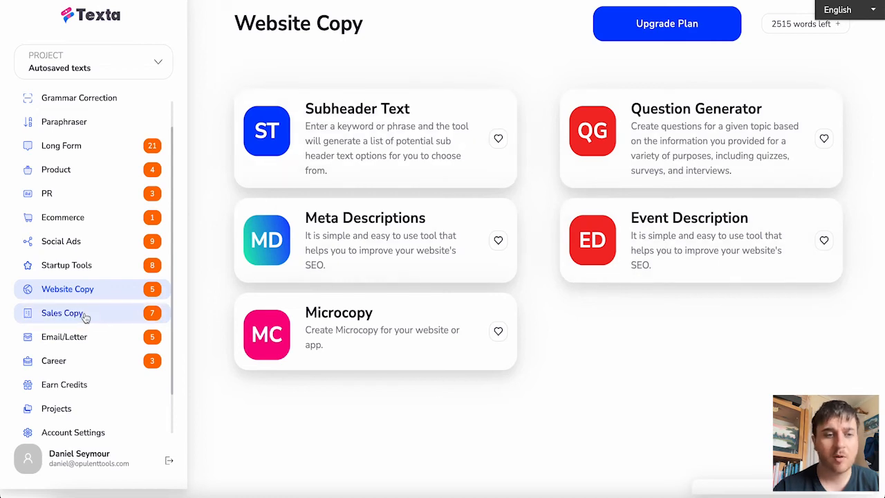
# Step: Browse the Sales Copy category's tool cards
pyautogui.click(63, 313)
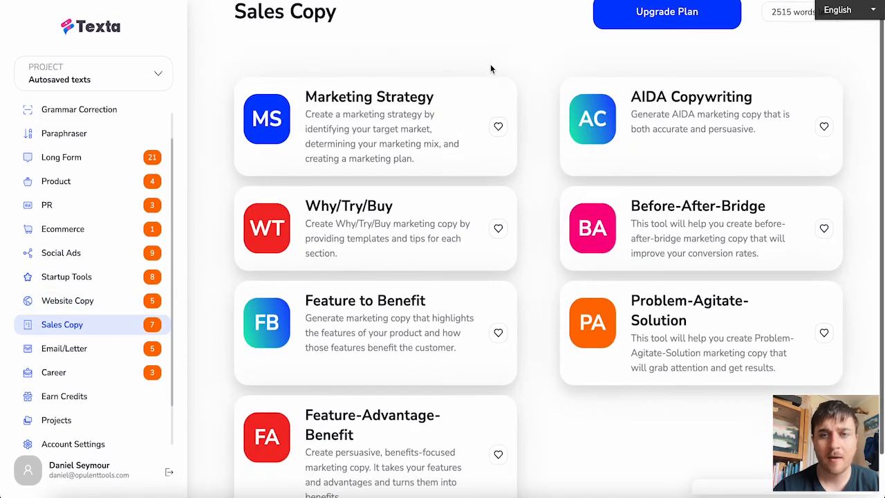
pyautogui.scroll(3)
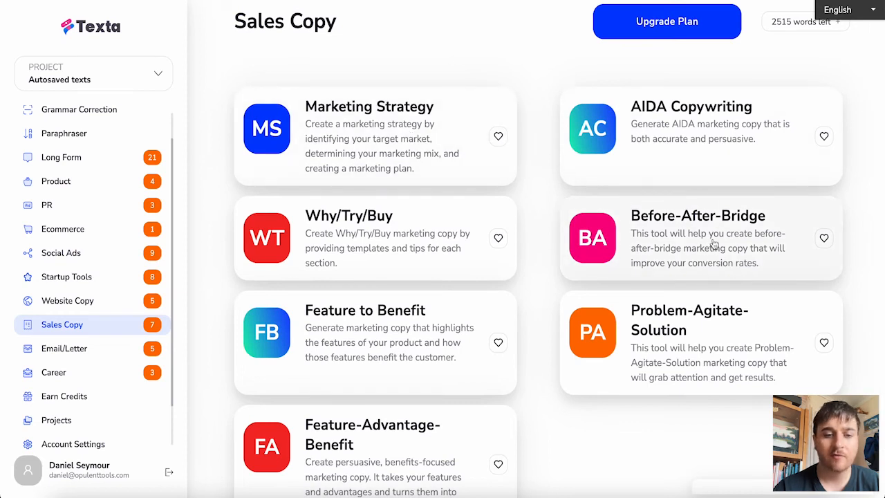
pyautogui.scroll(-3)
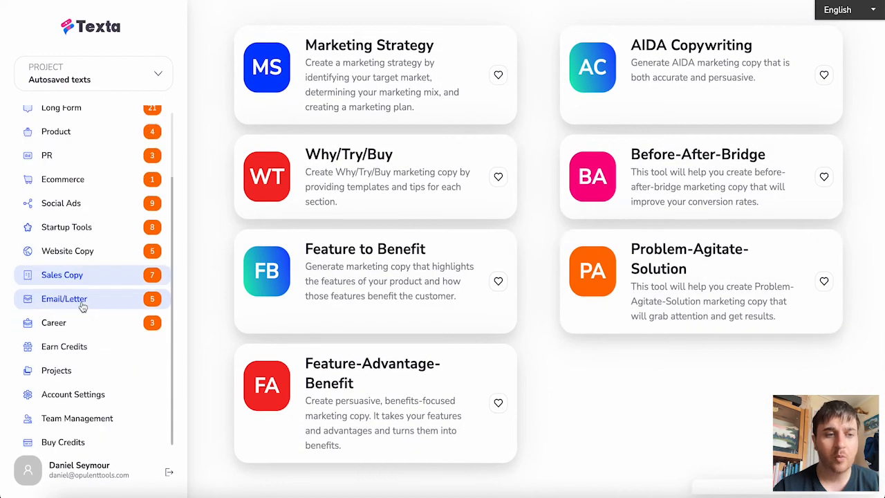
# Step: View Email/Letter, then browse the Career tools like LinkedIn headline and cover letter
pyautogui.click(64, 298)
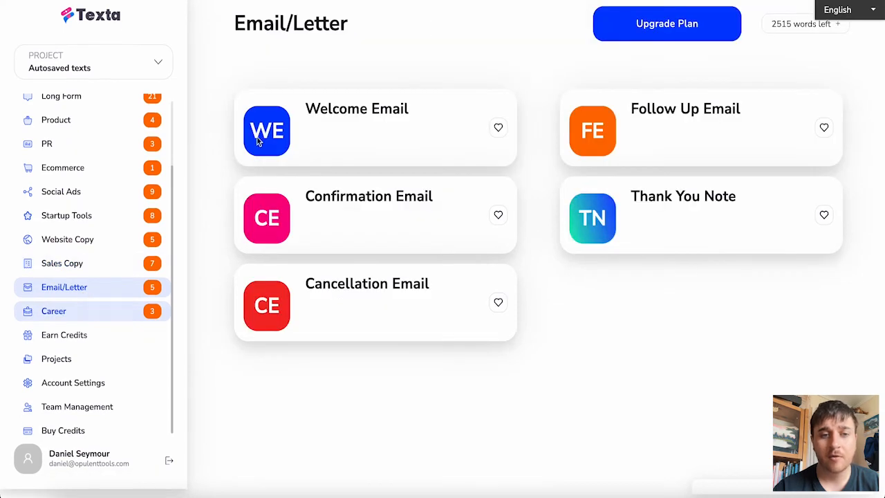
pyautogui.moveTo(393, 142)
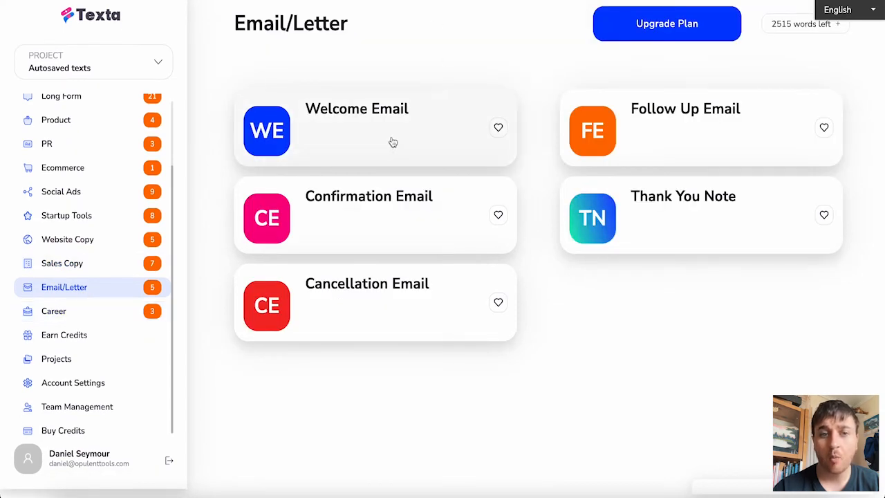
pyautogui.moveTo(429, 231)
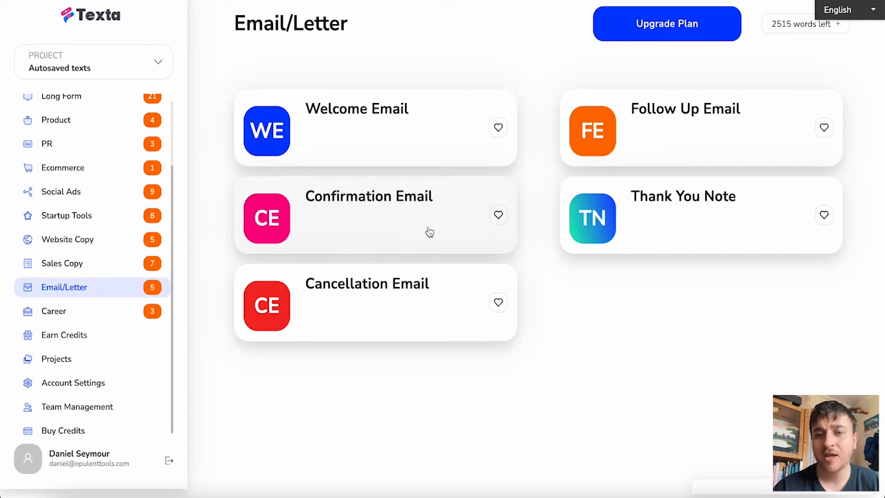
pyautogui.moveTo(383, 337)
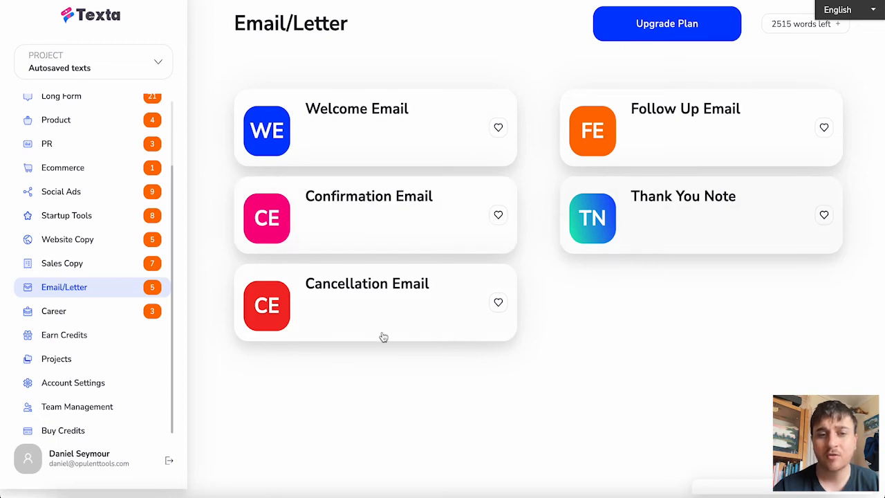
pyautogui.moveTo(367, 334)
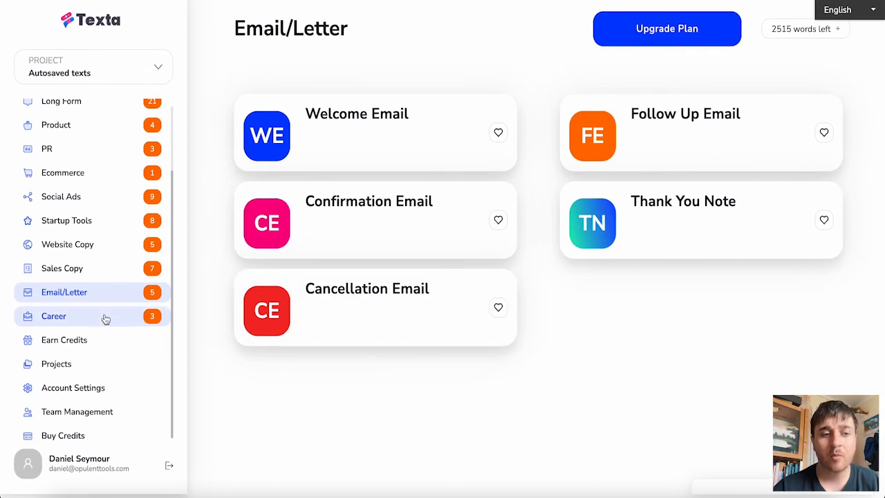
pyautogui.click(53, 316)
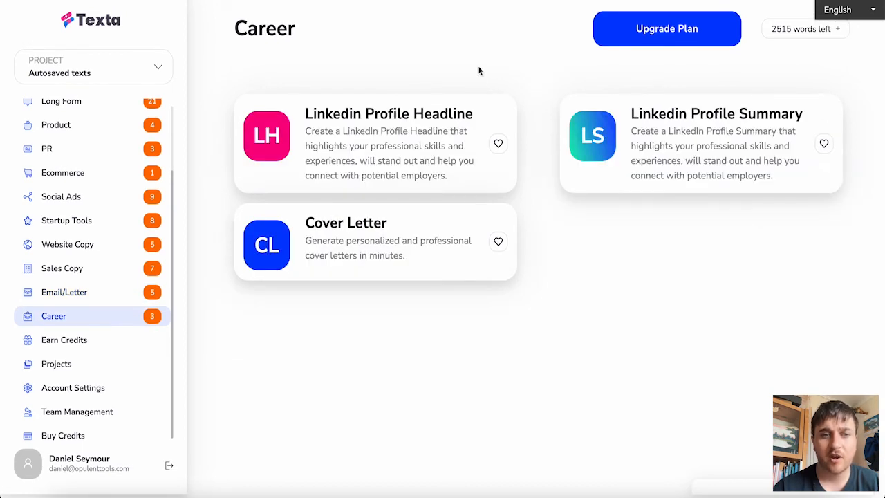
pyautogui.moveTo(881, 102)
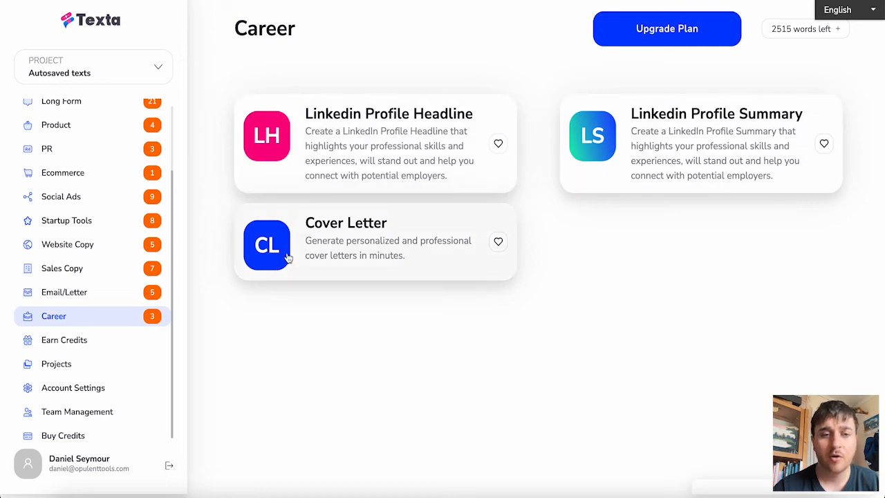
pyautogui.scroll(3)
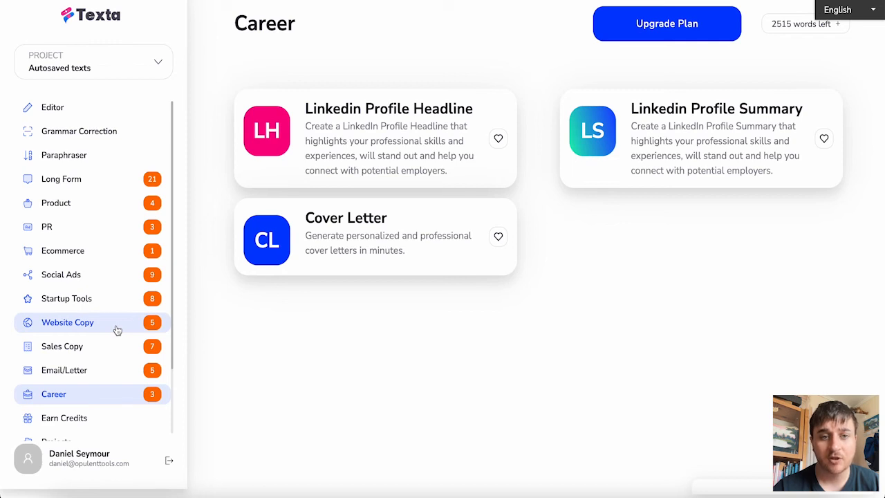
pyautogui.moveTo(289, 342)
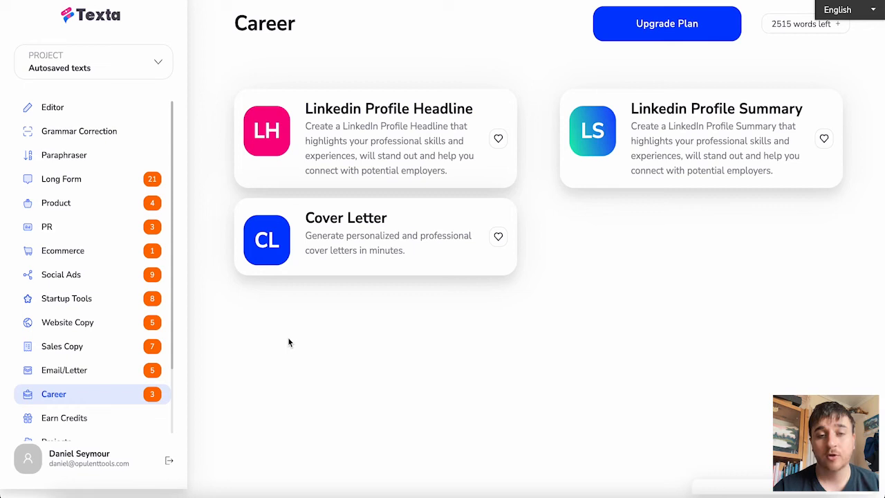
pyautogui.scroll(-3)
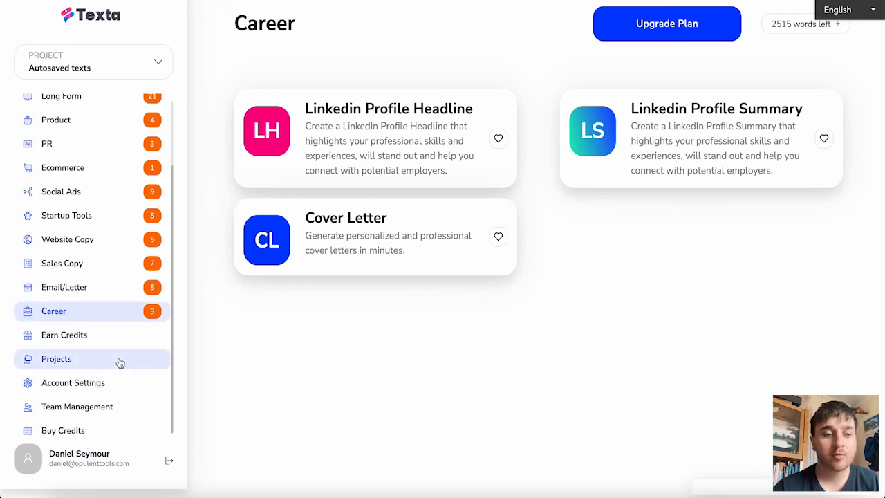
# Step: Open the Autosaved texts project to see its four files, including burgers titles and the Kubrick article
pyautogui.click(56, 358)
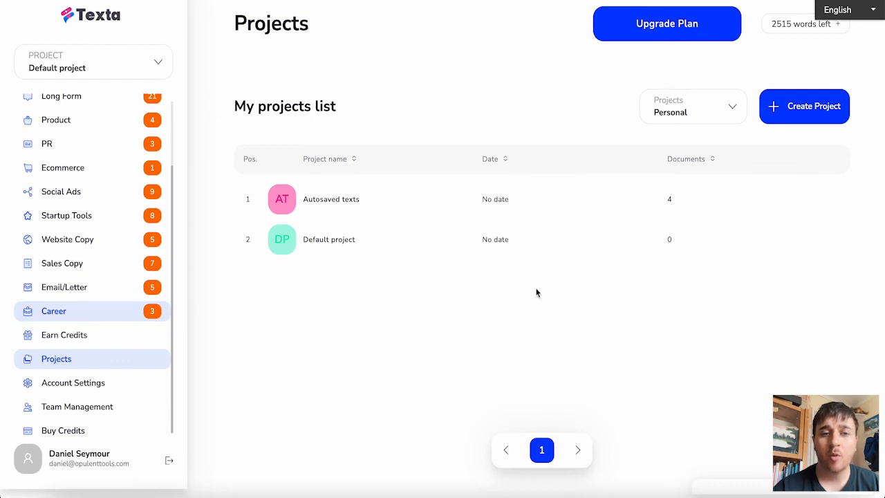
pyautogui.moveTo(501, 302)
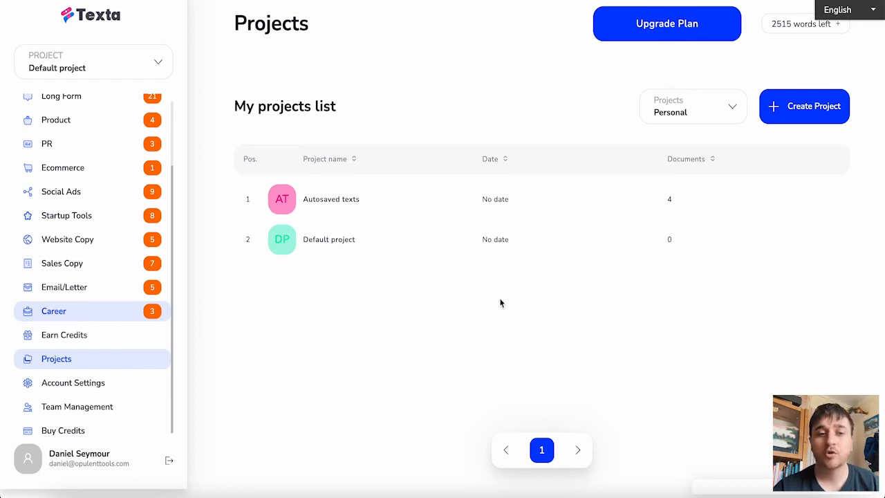
pyautogui.moveTo(377, 199)
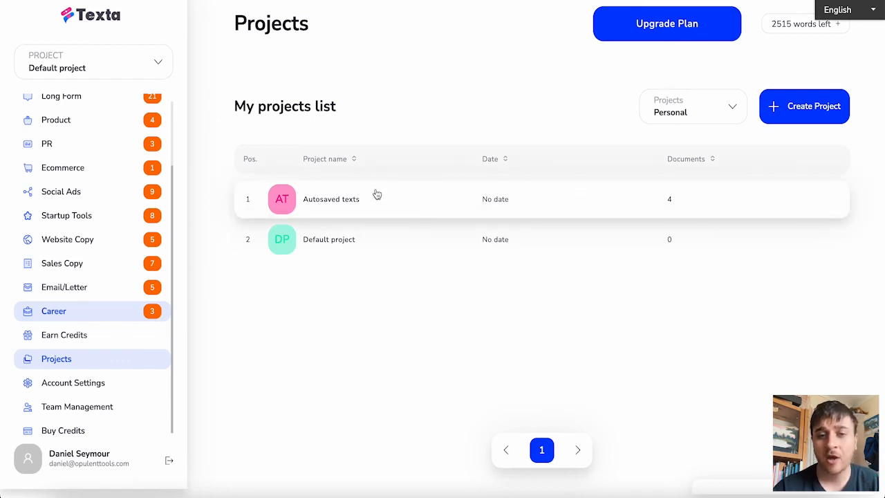
pyautogui.click(330, 199)
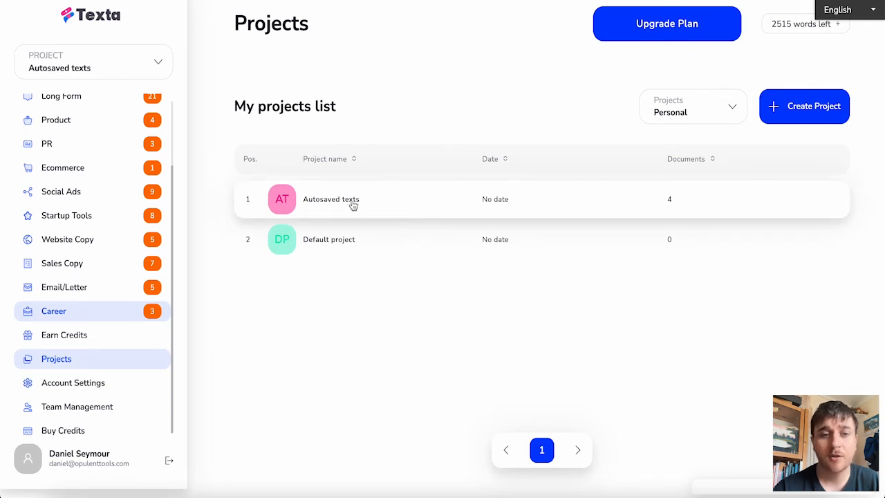
pyautogui.click(331, 199)
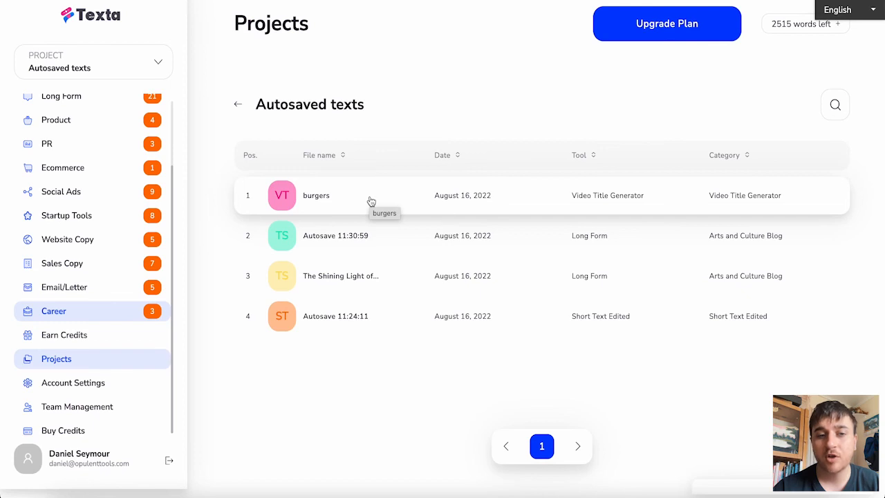
pyautogui.moveTo(376, 284)
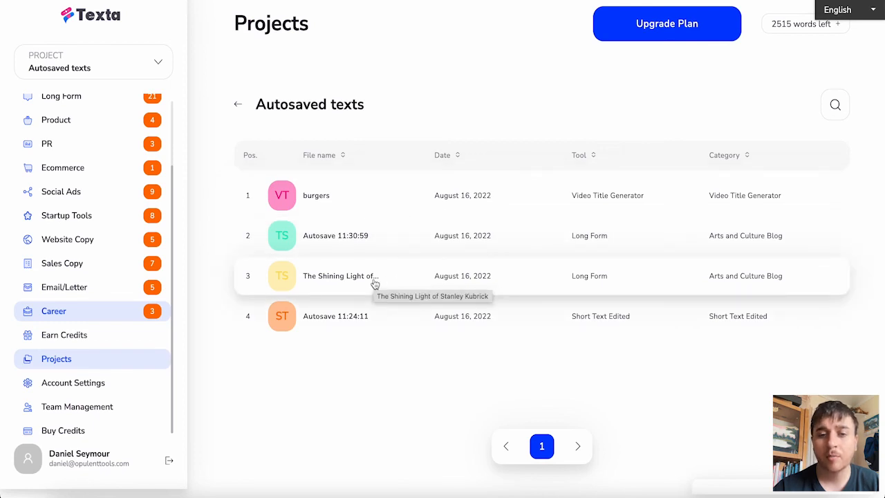
pyautogui.moveTo(406, 320)
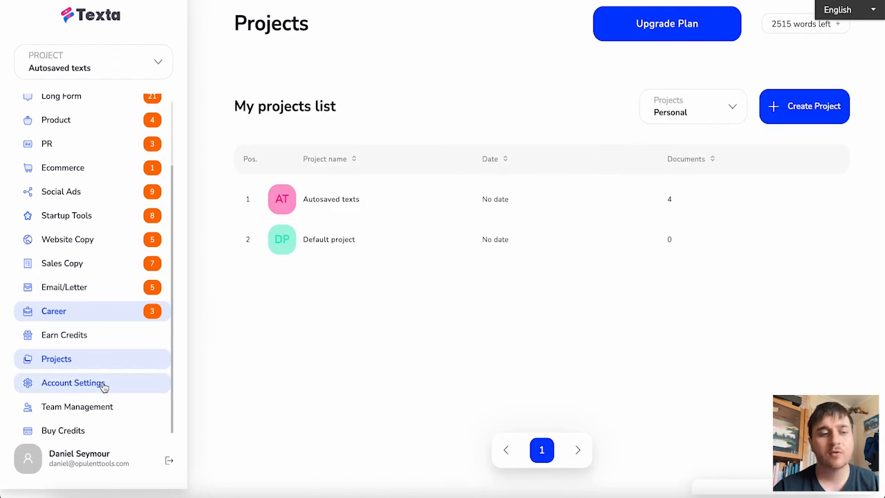
# Step: Show the Team Management page with invite, join-by-code and language options
pyautogui.click(77, 407)
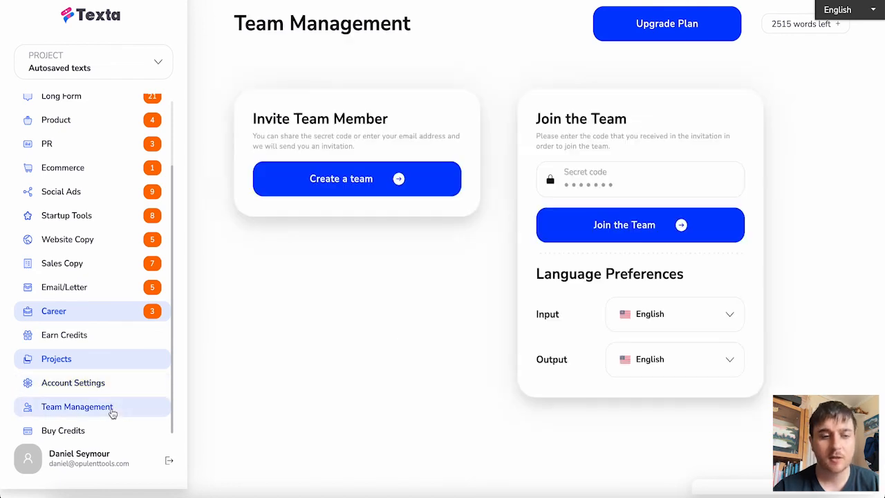
pyautogui.moveTo(409, 112)
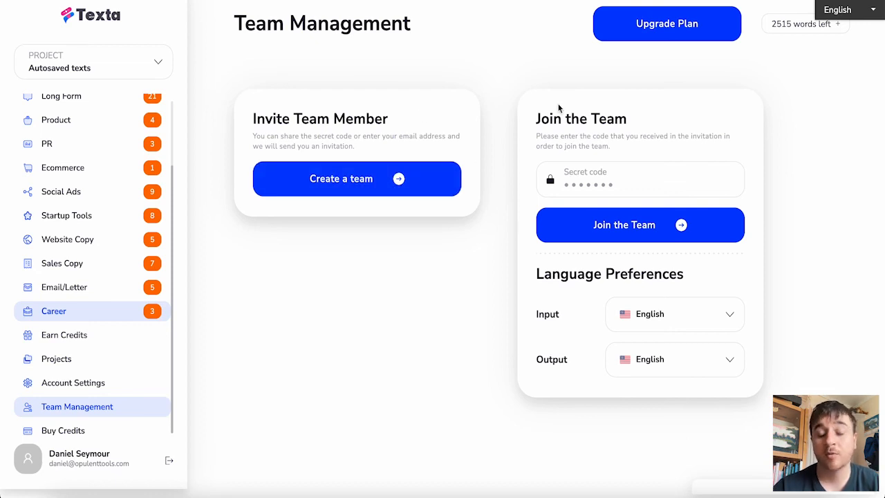
pyautogui.moveTo(644, 133)
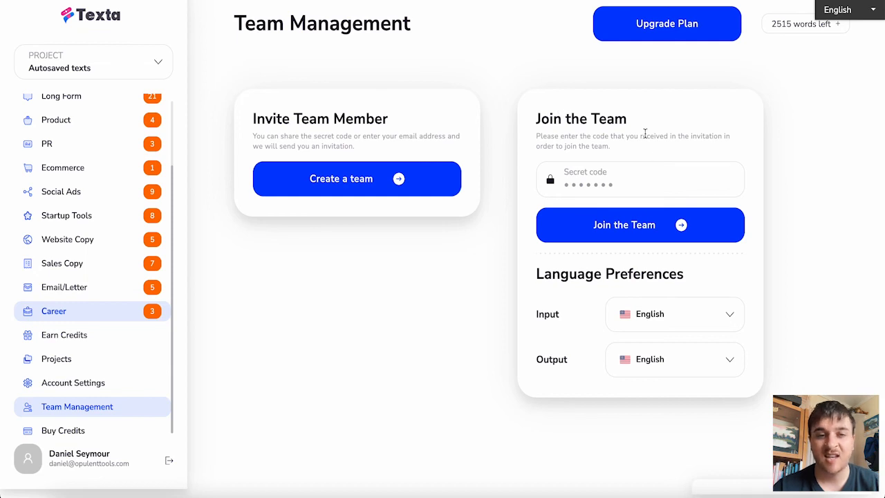
pyautogui.moveTo(267, 278)
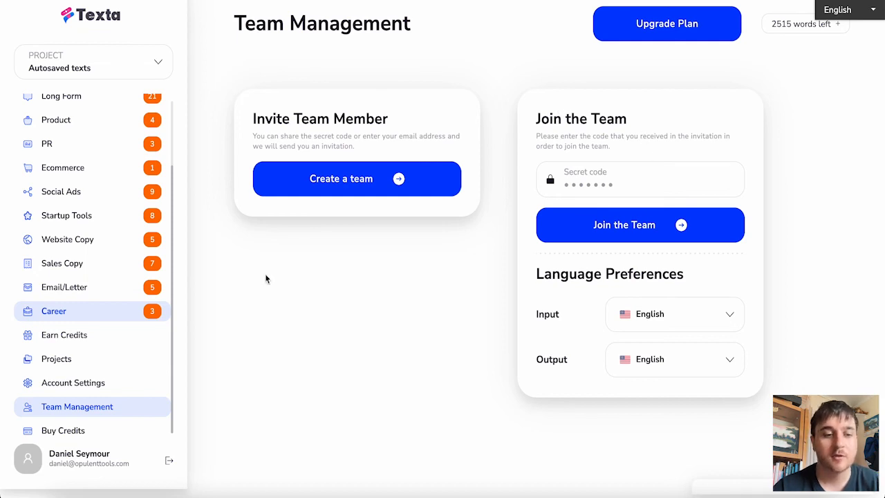